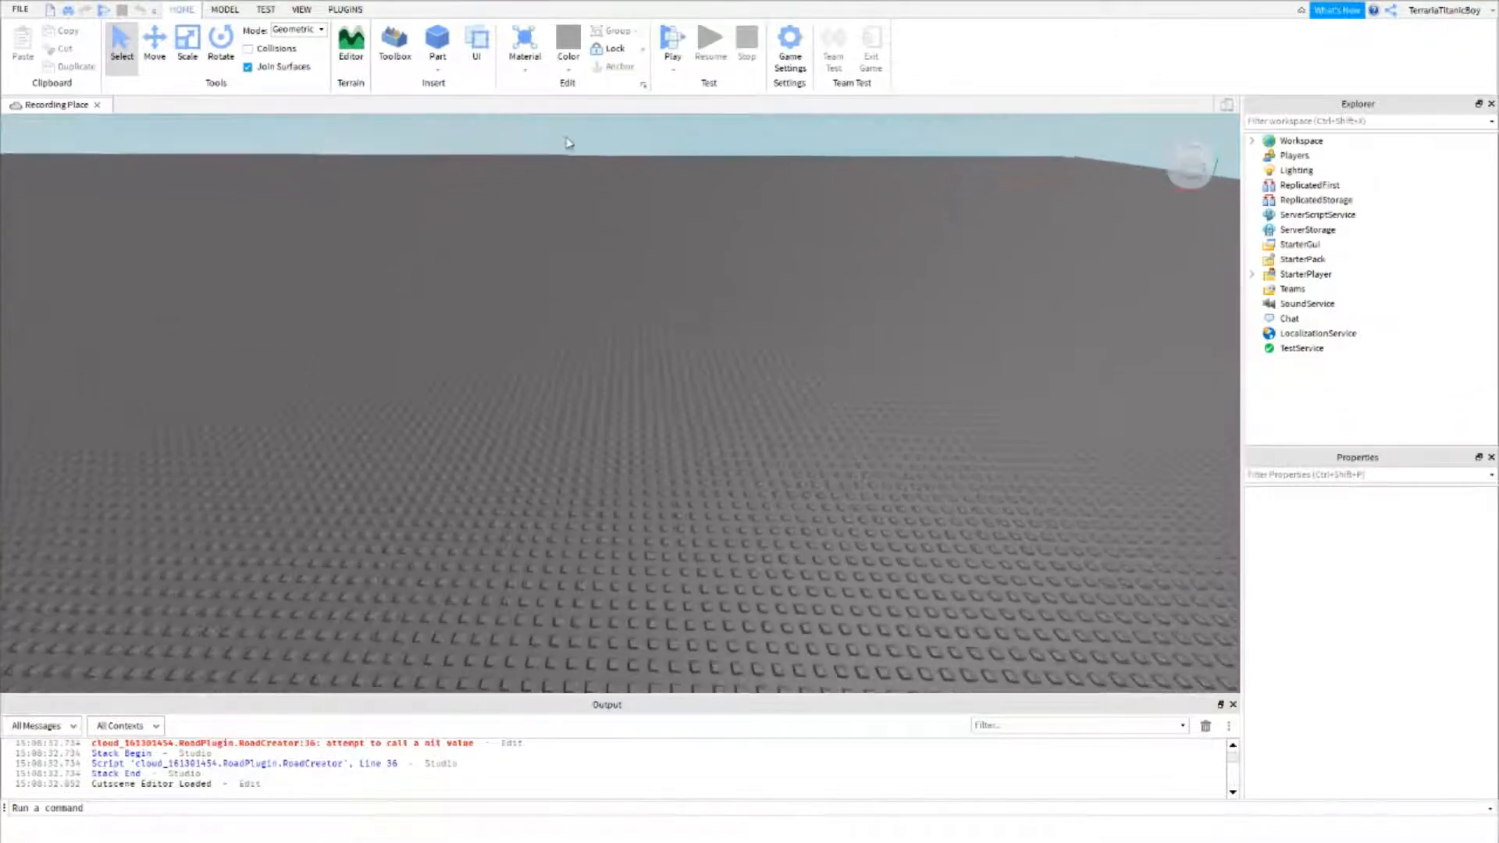
Step: Insert a Sphere part onto the baseplate and select it to name it Boulder
click(437, 44)
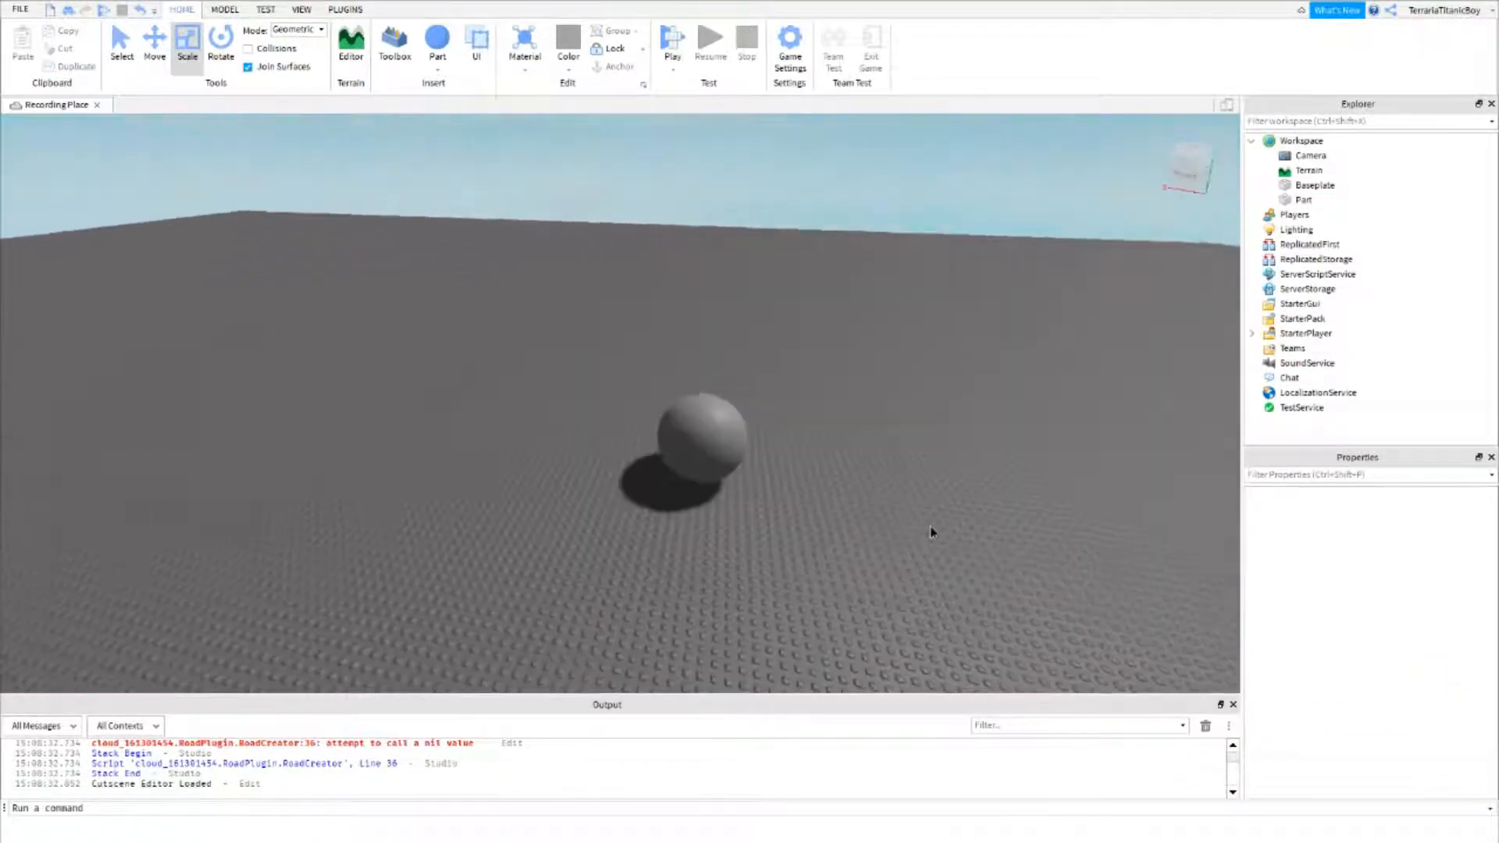
click(689, 441)
text(Boulder)
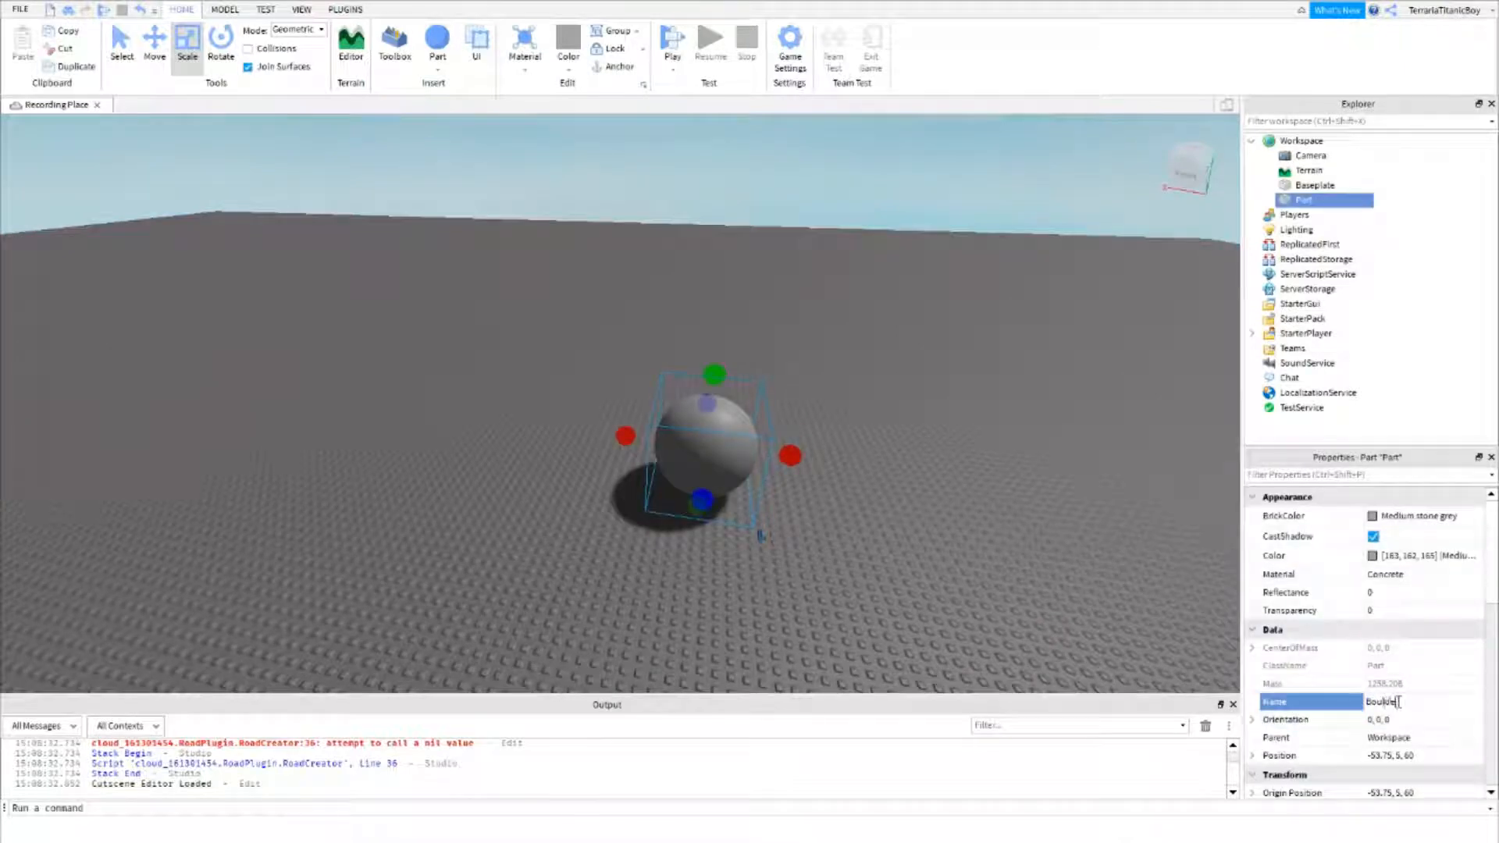
Step: Create a RemoteEvent in ReplicatedStorage and rename it BoulderEvent
click(1318, 259)
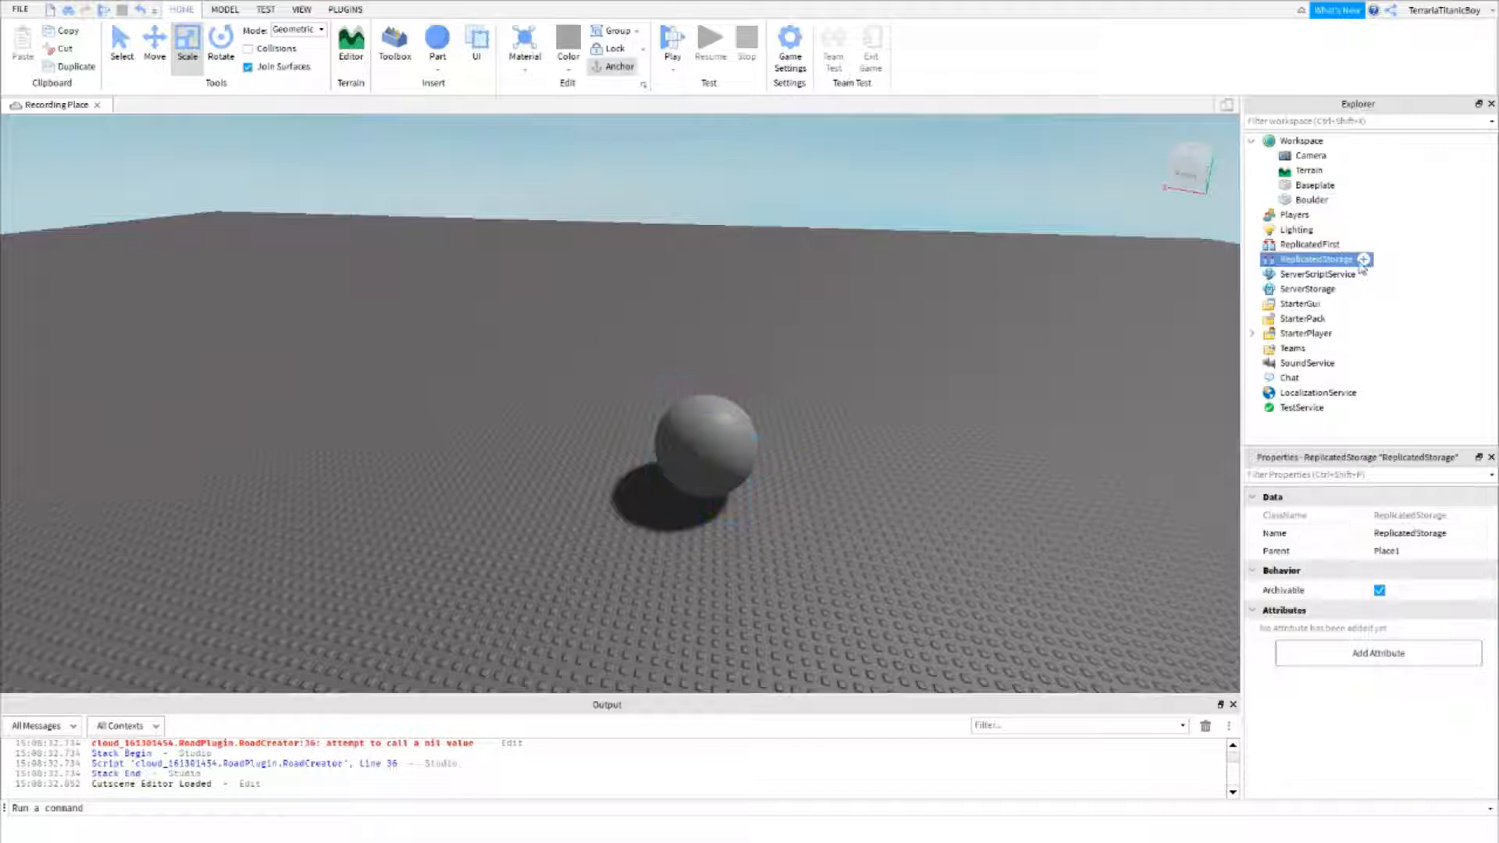
click(1366, 261)
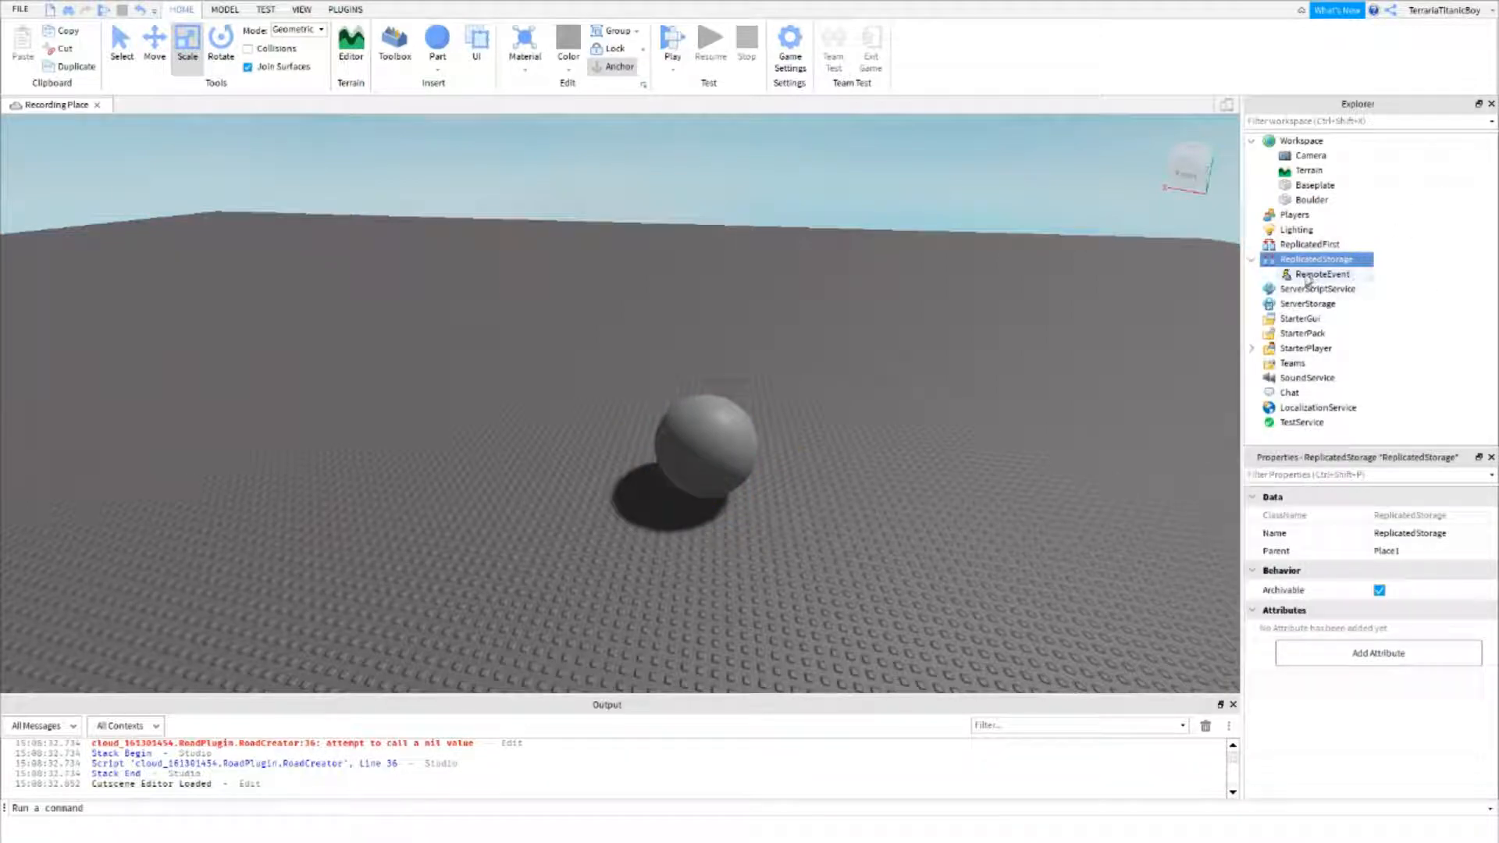
double_click(1320, 275)
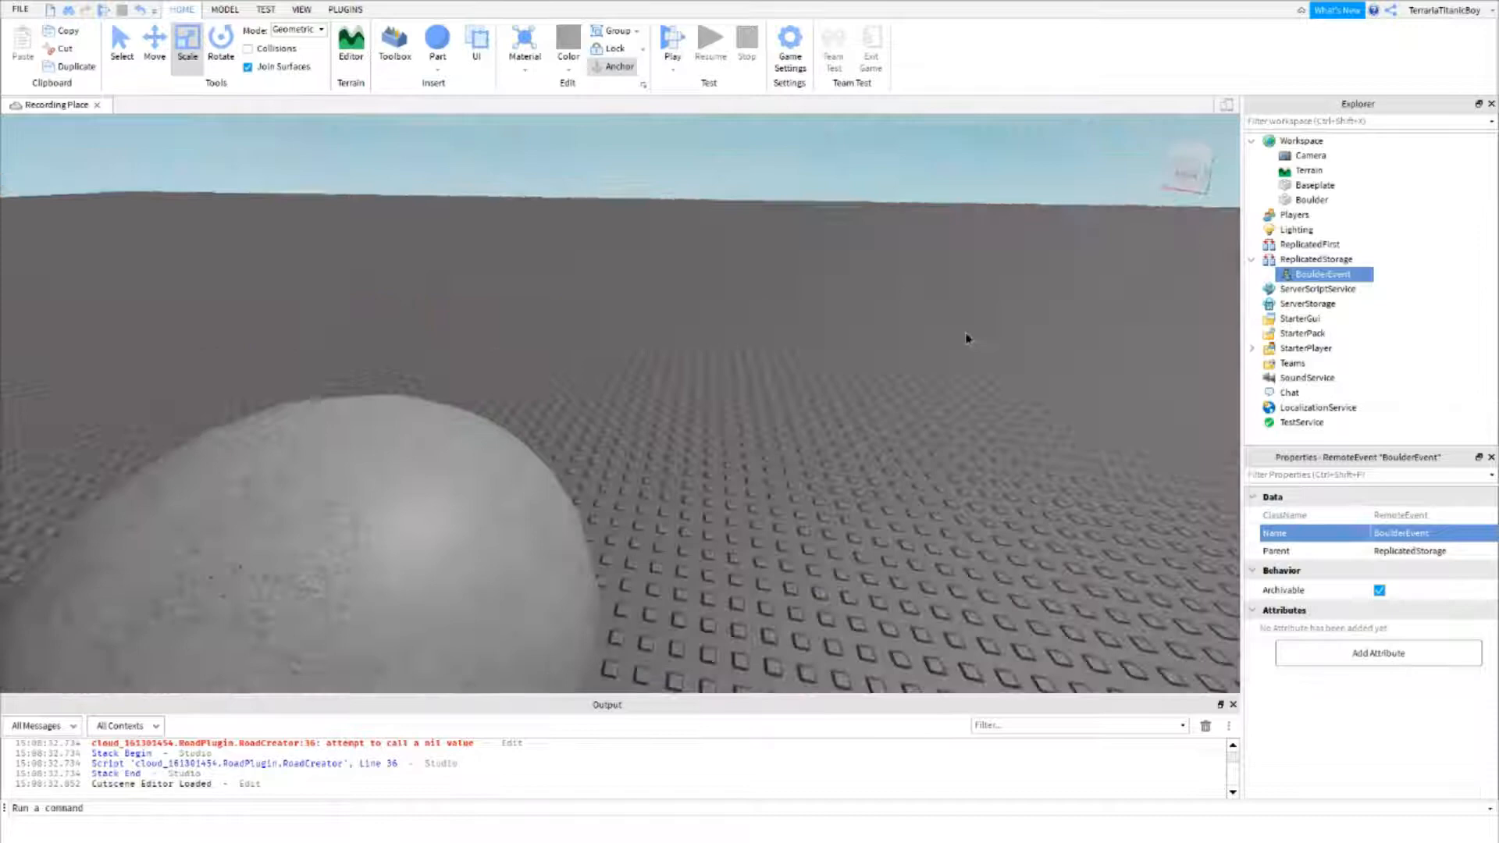
click(1250, 260)
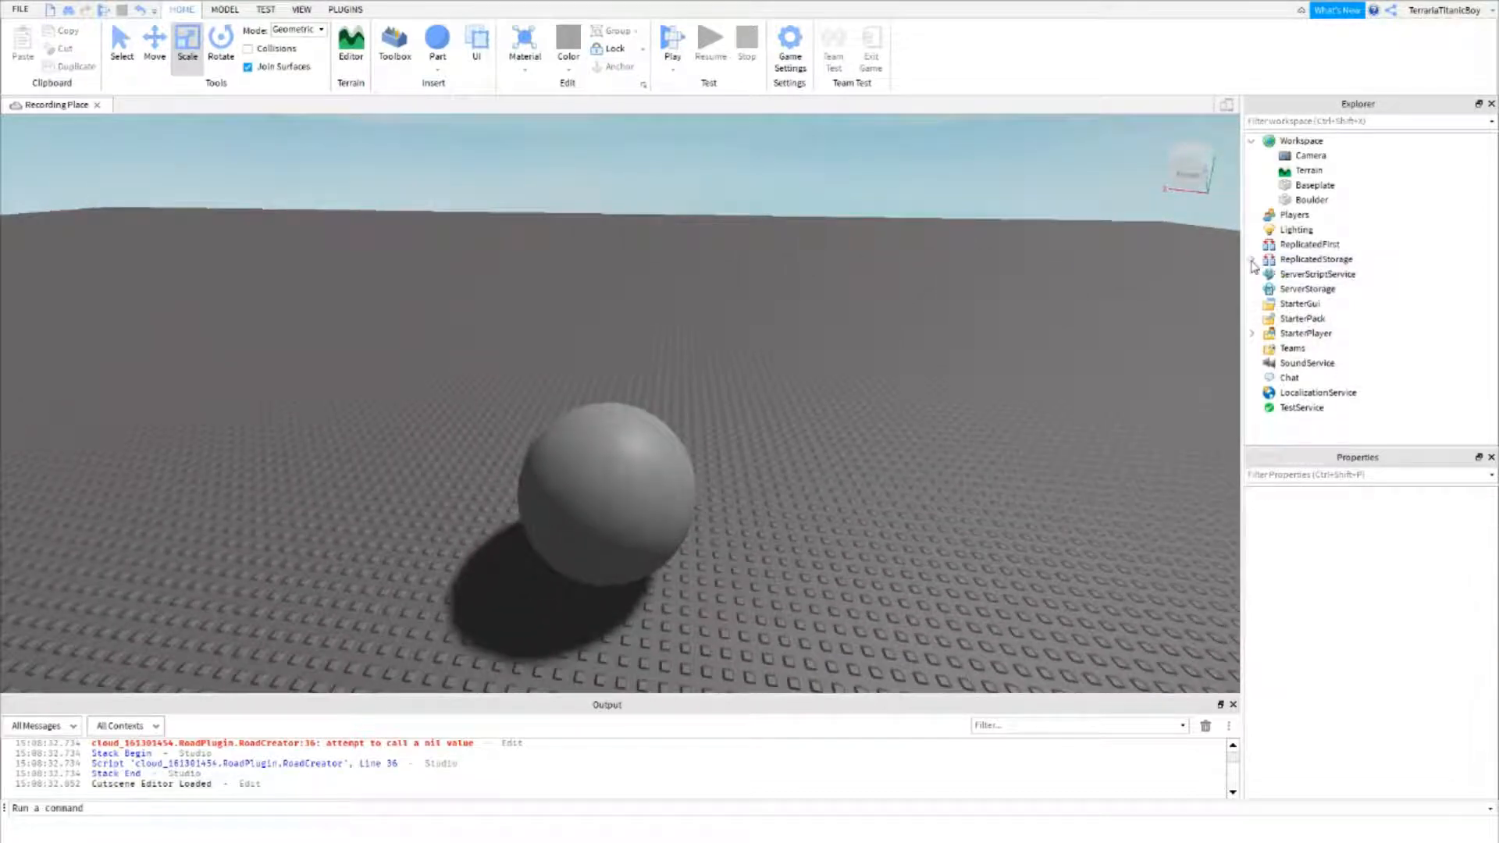
Step: Check ServerScriptService, then insert a LocalScript under StarterPlayer's StarterCharacterScripts
click(1317, 275)
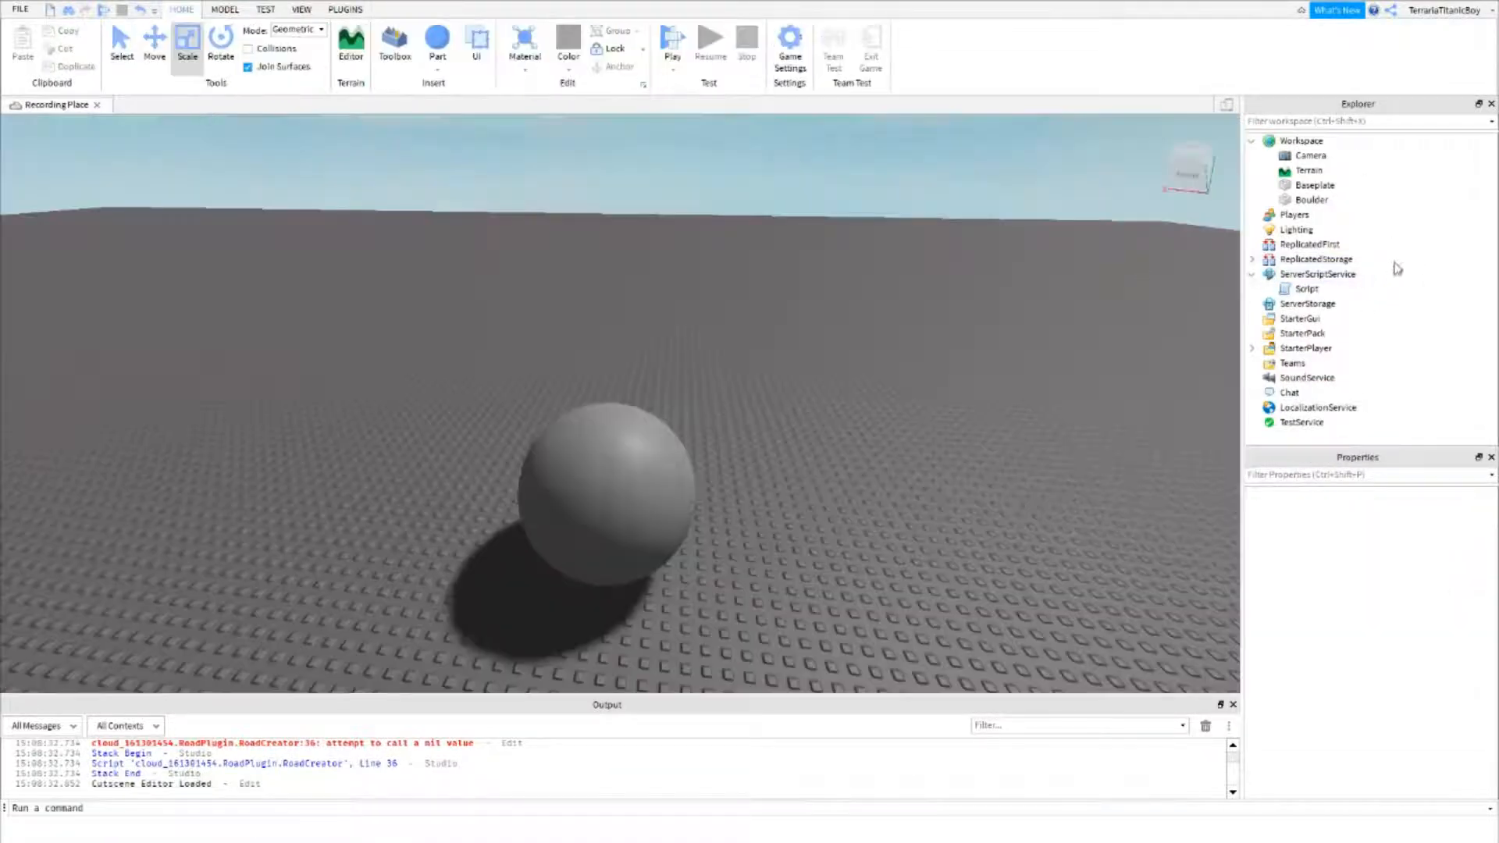
click(1250, 275)
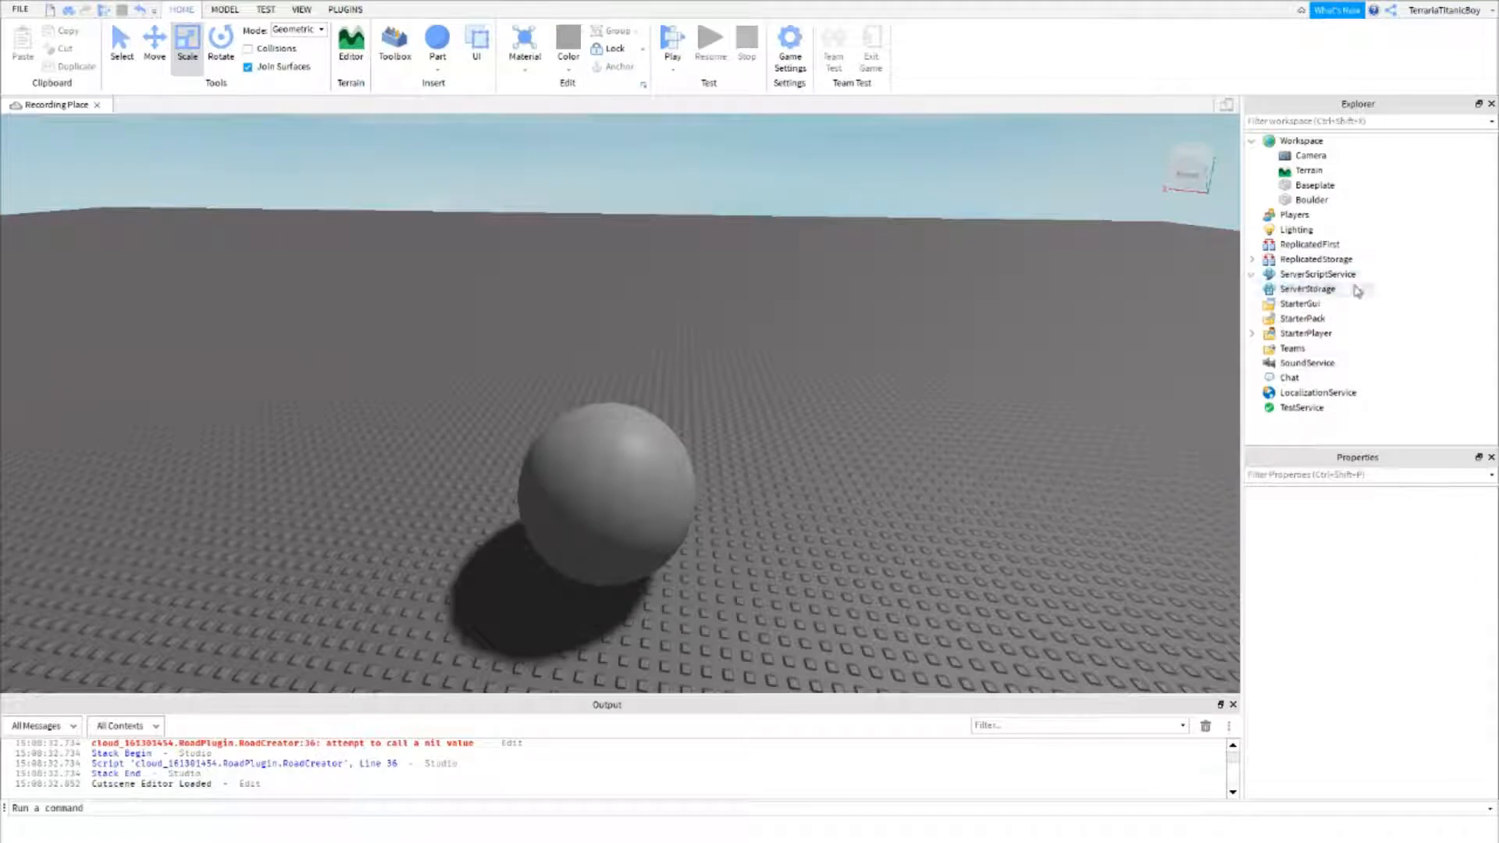
click(1252, 333)
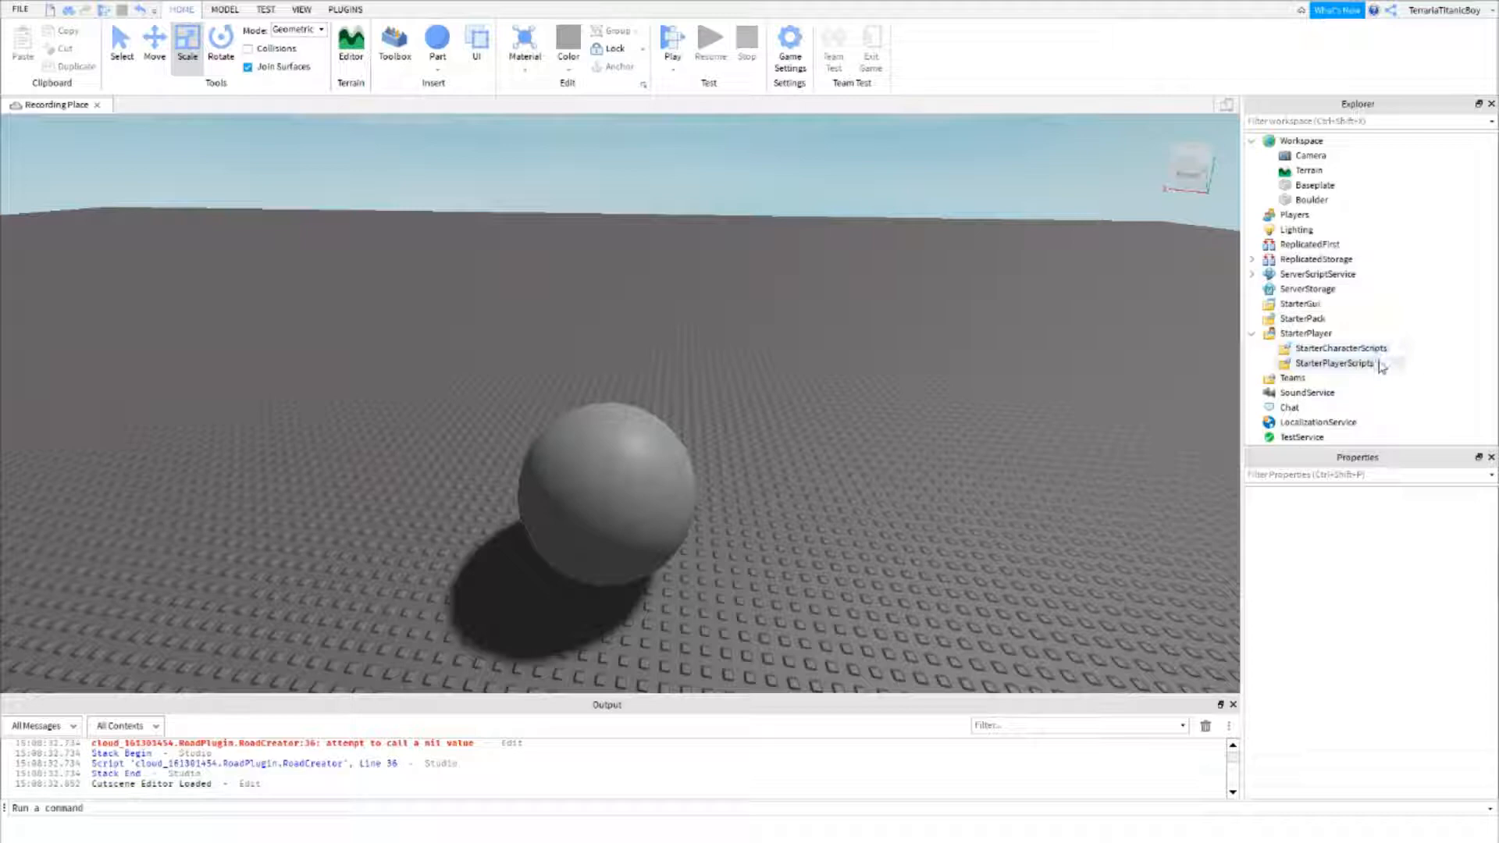
click(1341, 347)
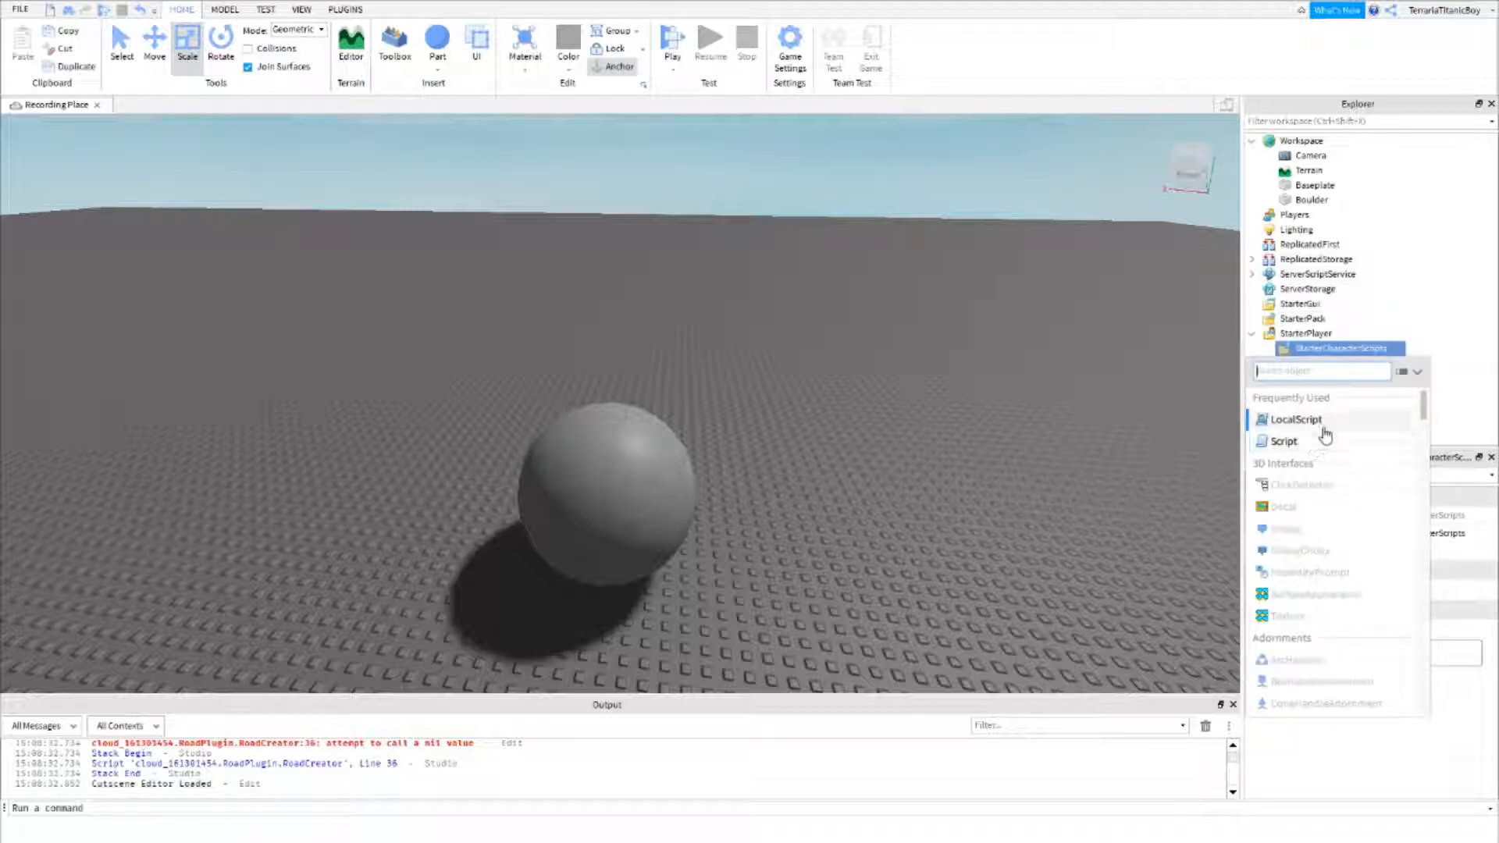
click(1296, 420)
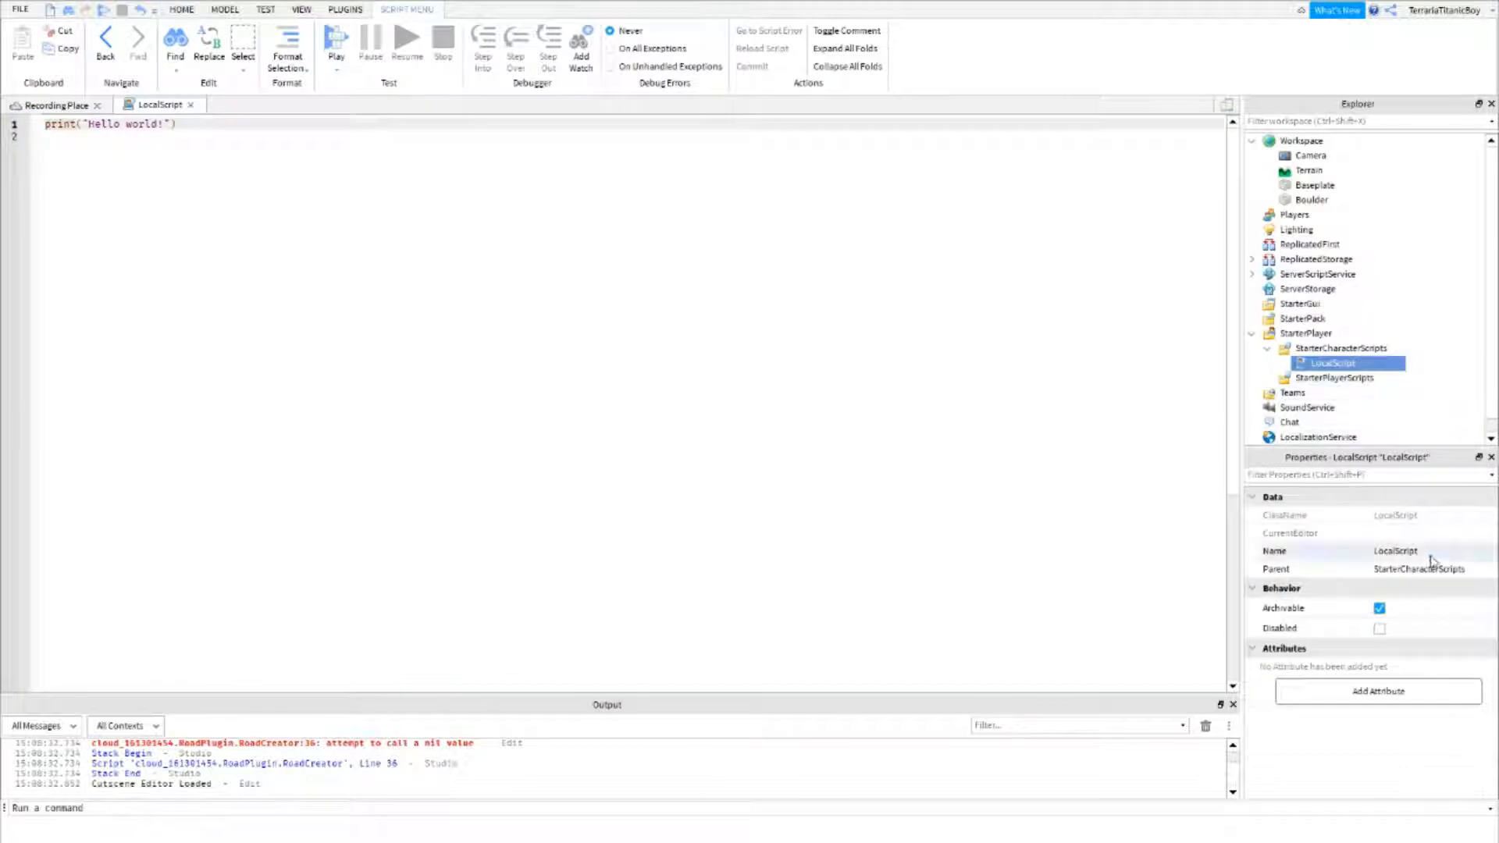
Step: Rename the LocalScript DetectBoulderThrow and write the E-key BoulderEvent firing and velocity code
double_click(1396, 551)
text(Detect)
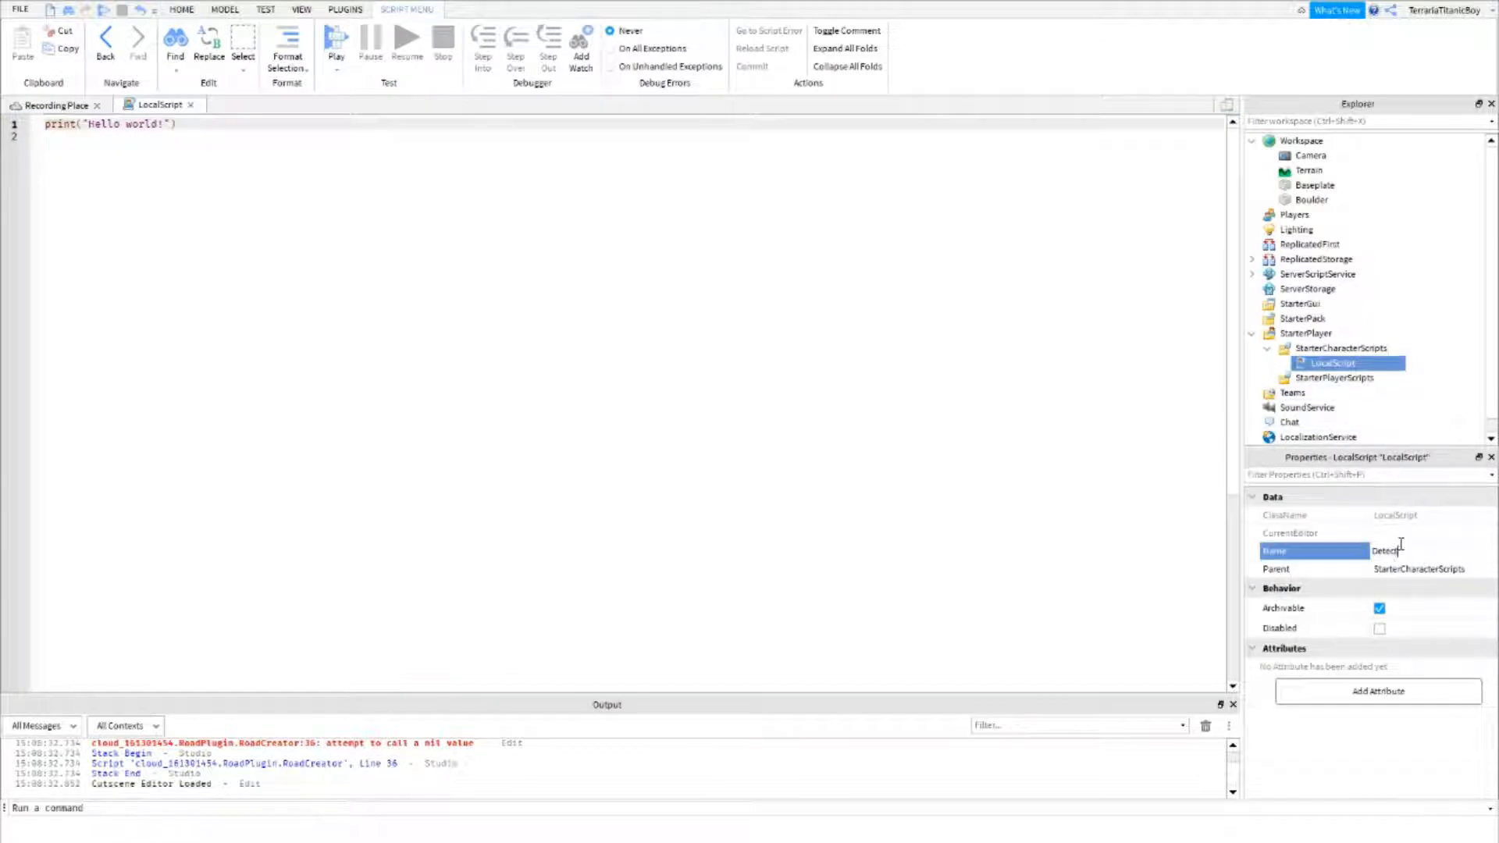
text(BoulderThrow)
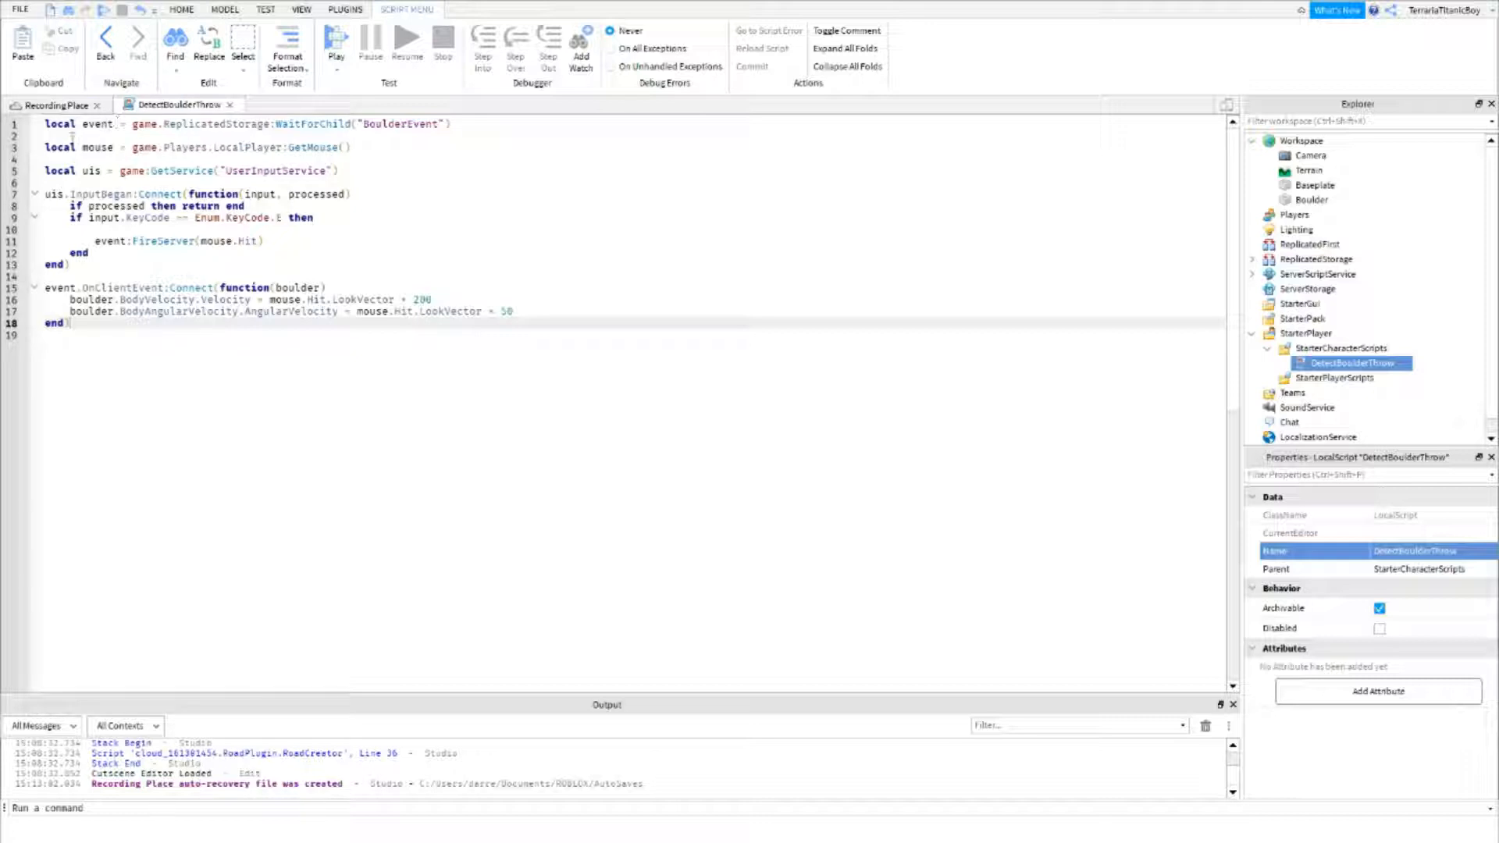
double_click(97, 123)
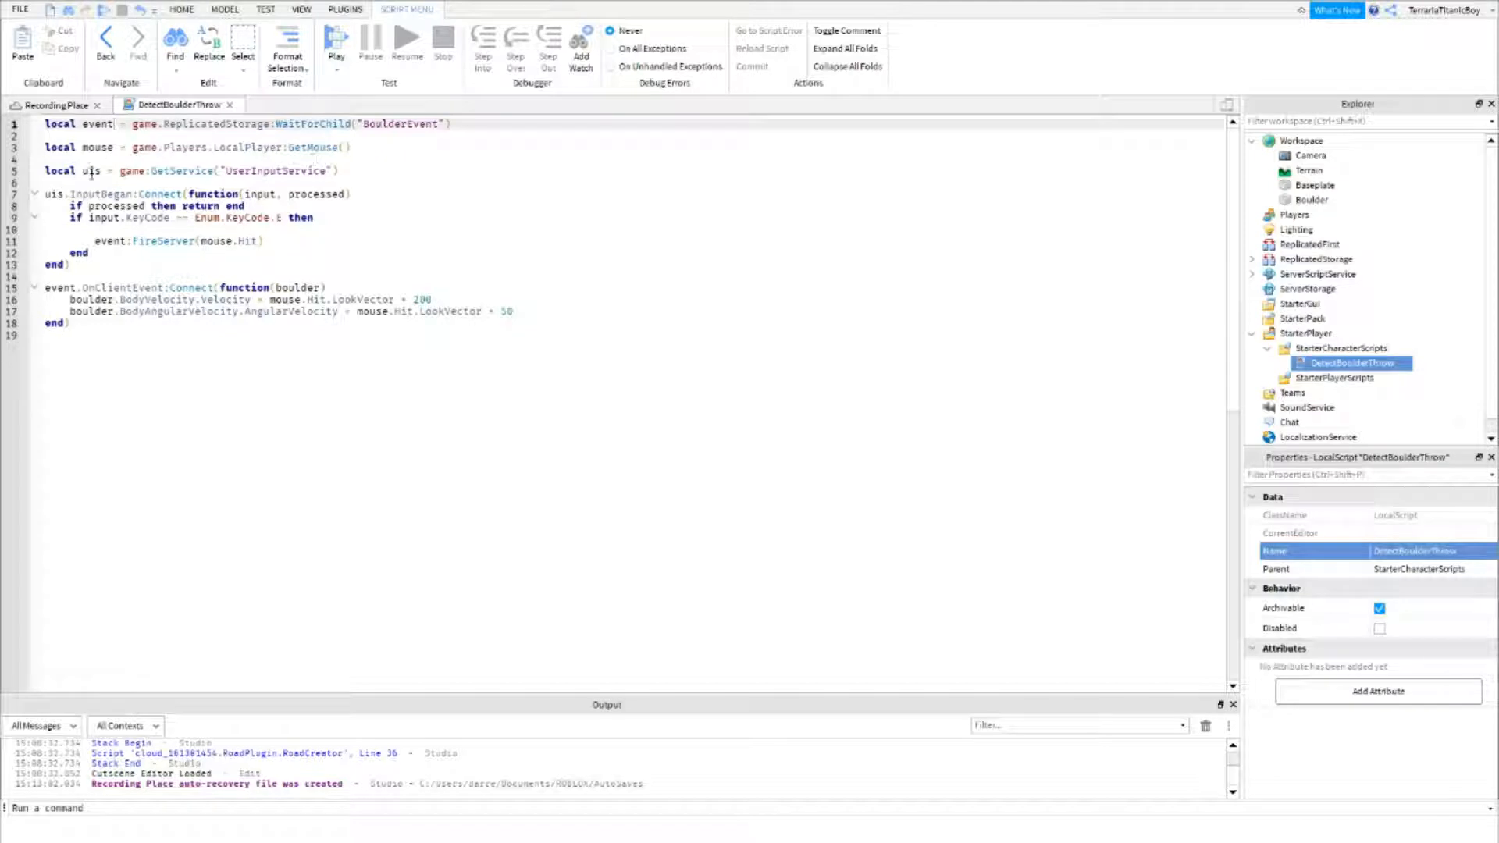
click(112, 124)
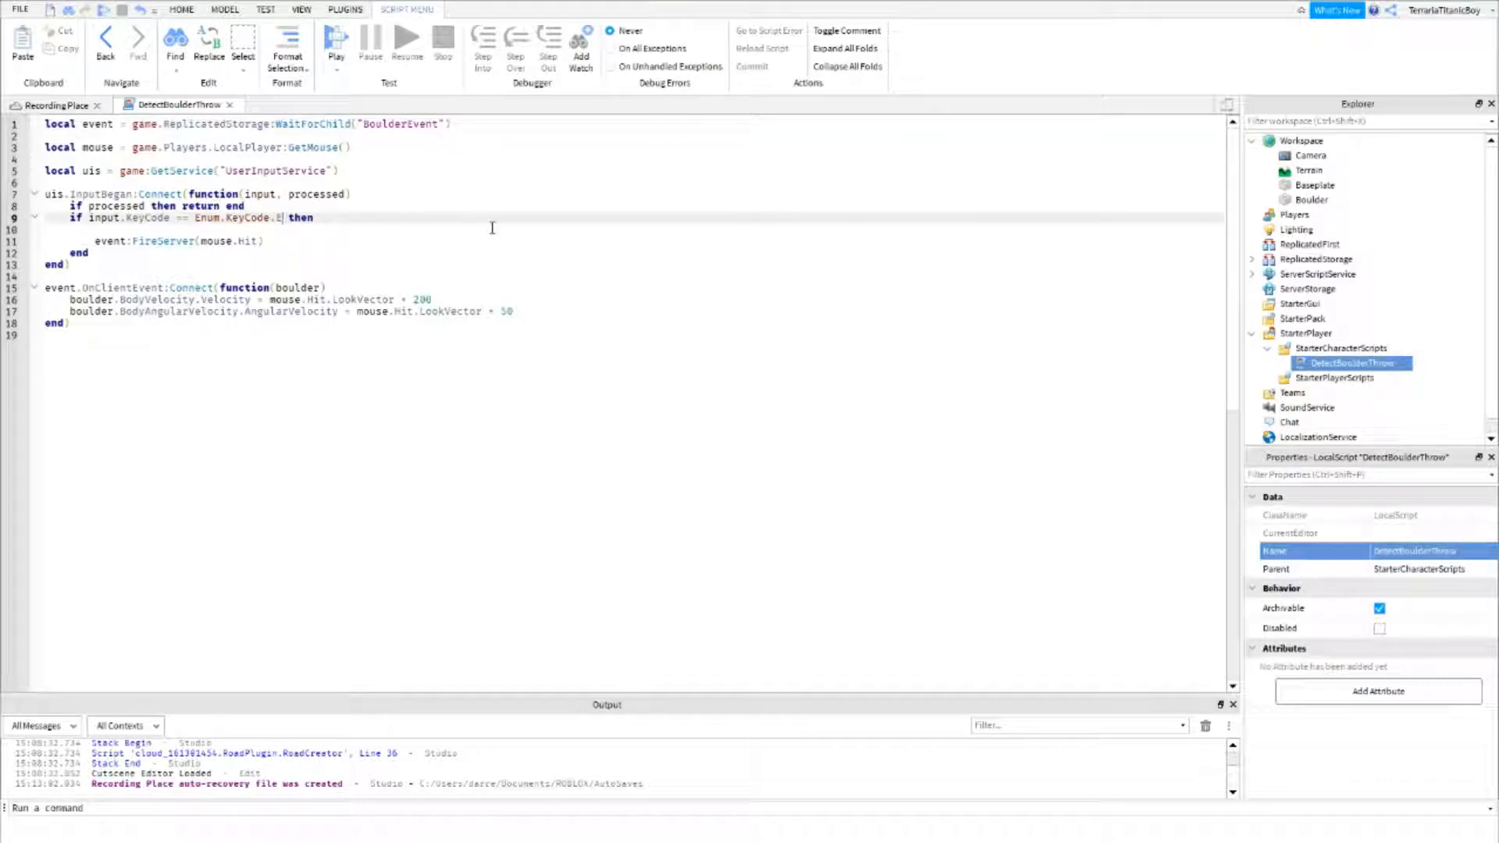
mouse_move(556, 225)
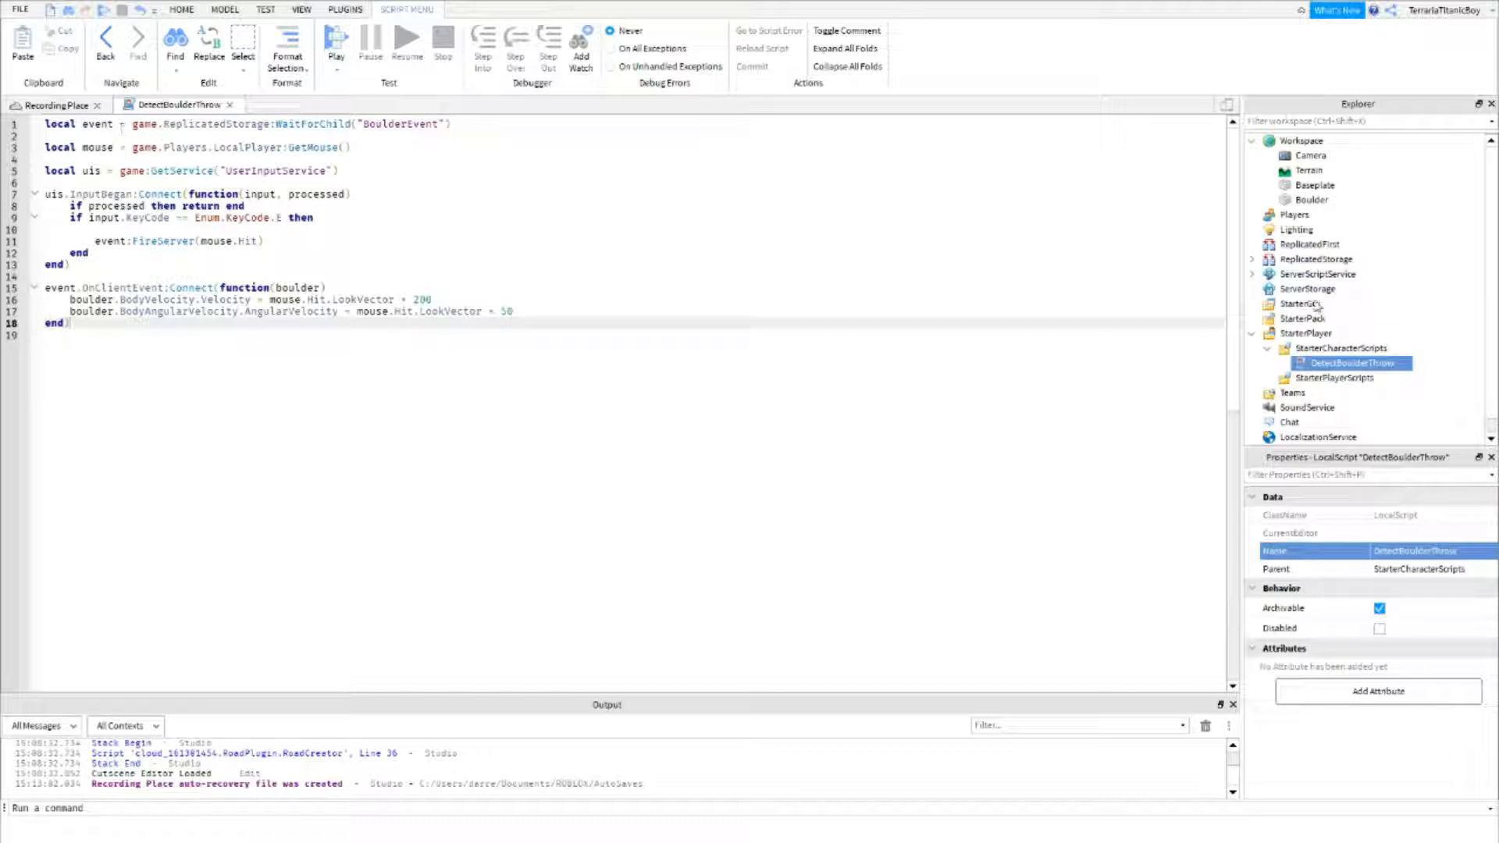
Step: Verify BoulderEvent's name in ReplicatedStorage and return to the 3D place view
click(1323, 275)
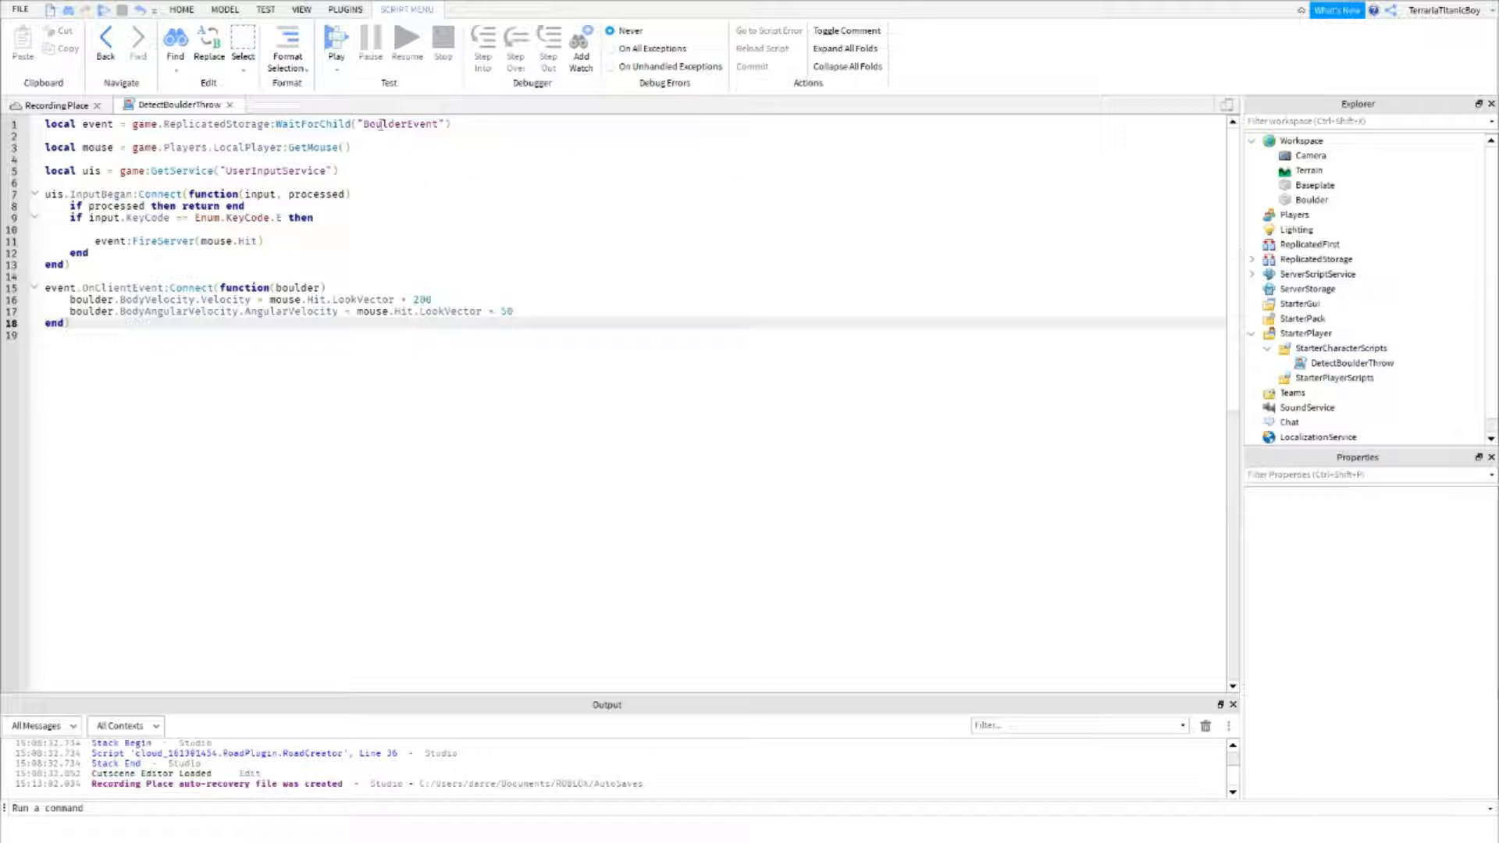
click(1251, 260)
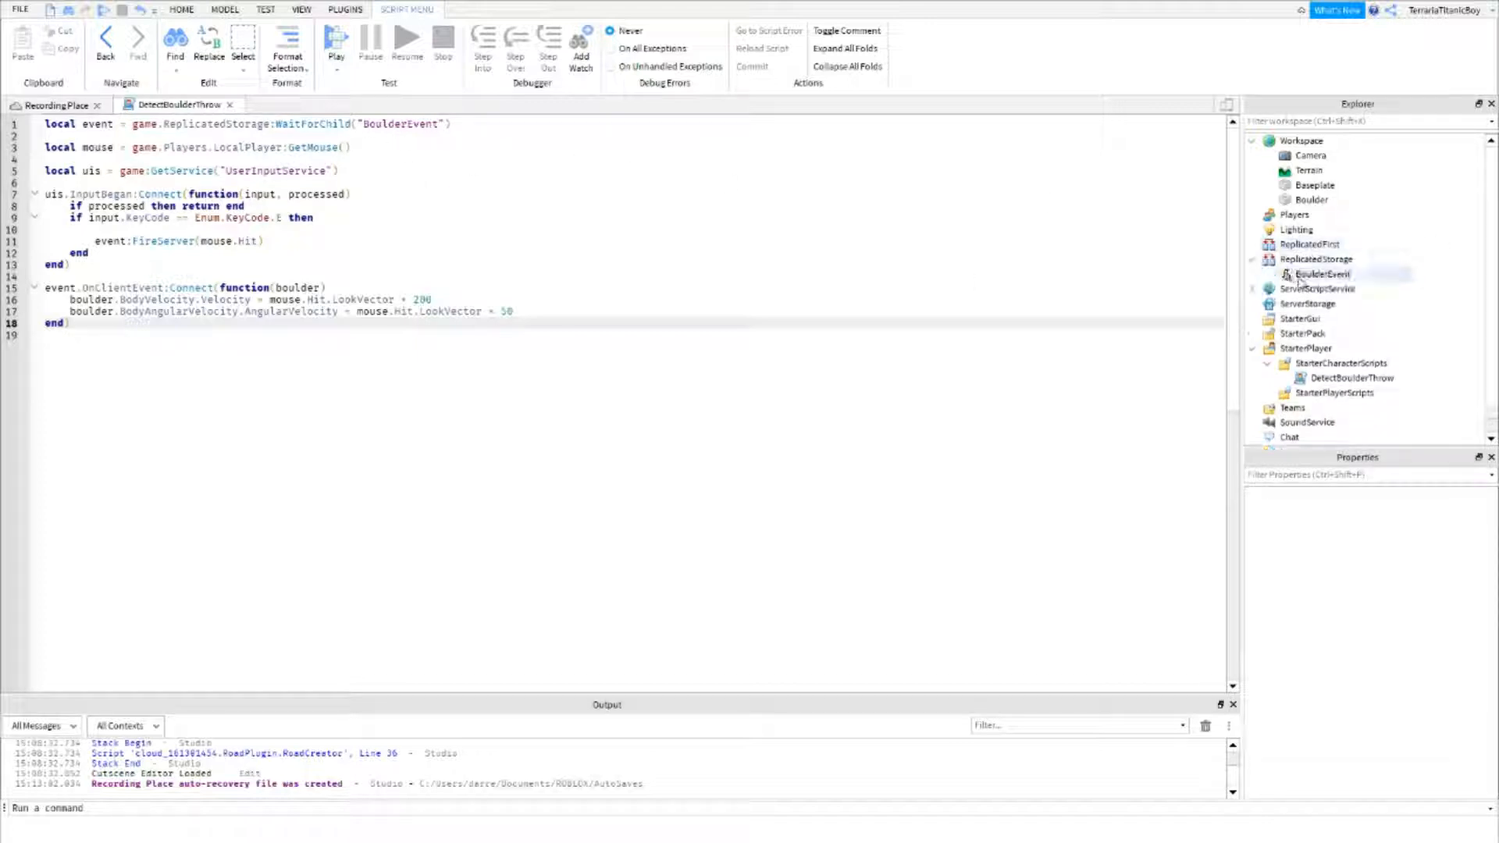
click(1252, 259)
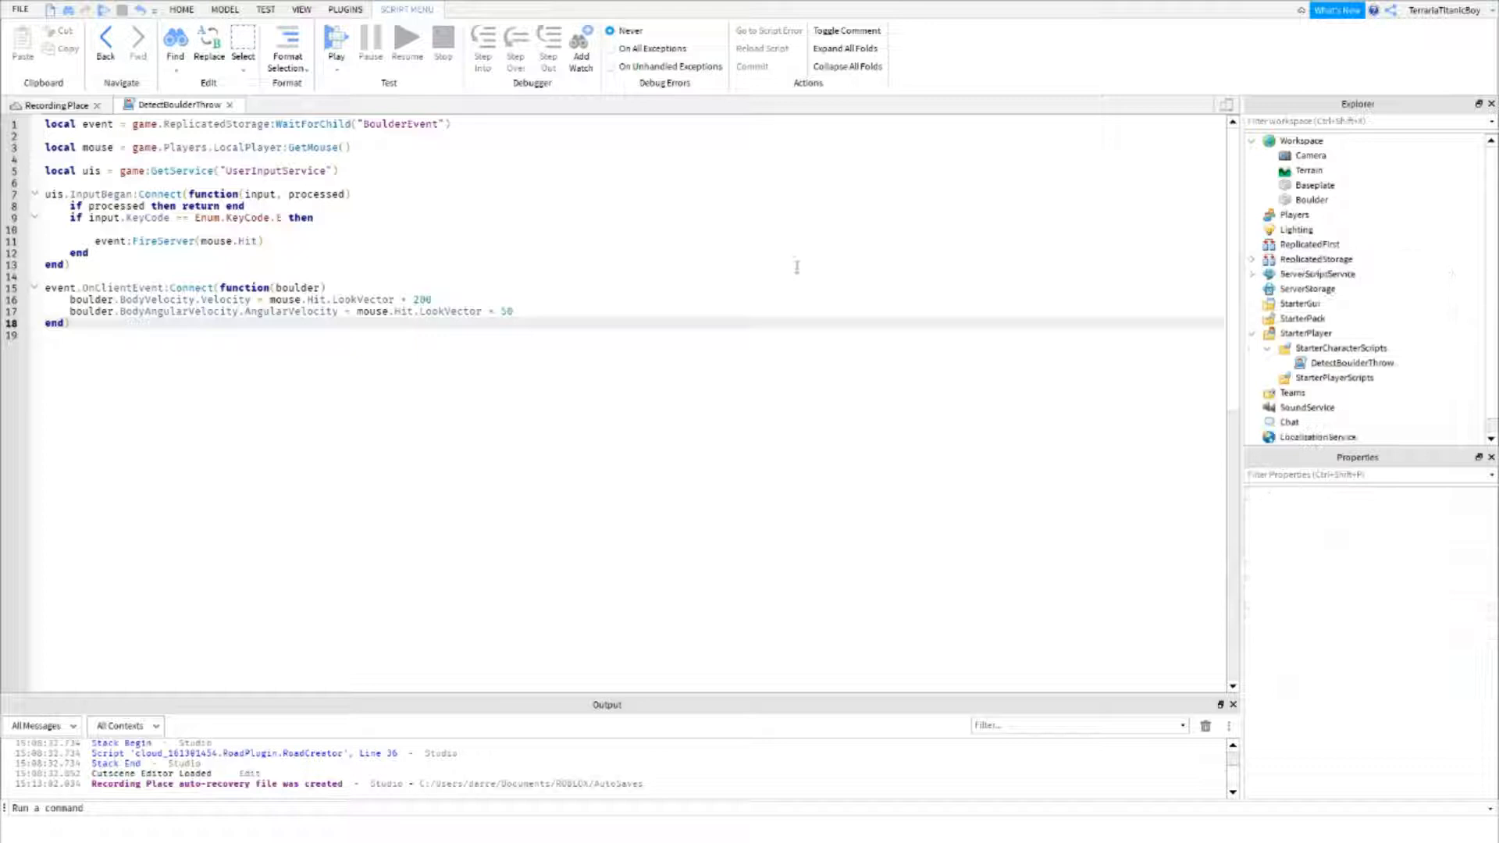
click(53, 105)
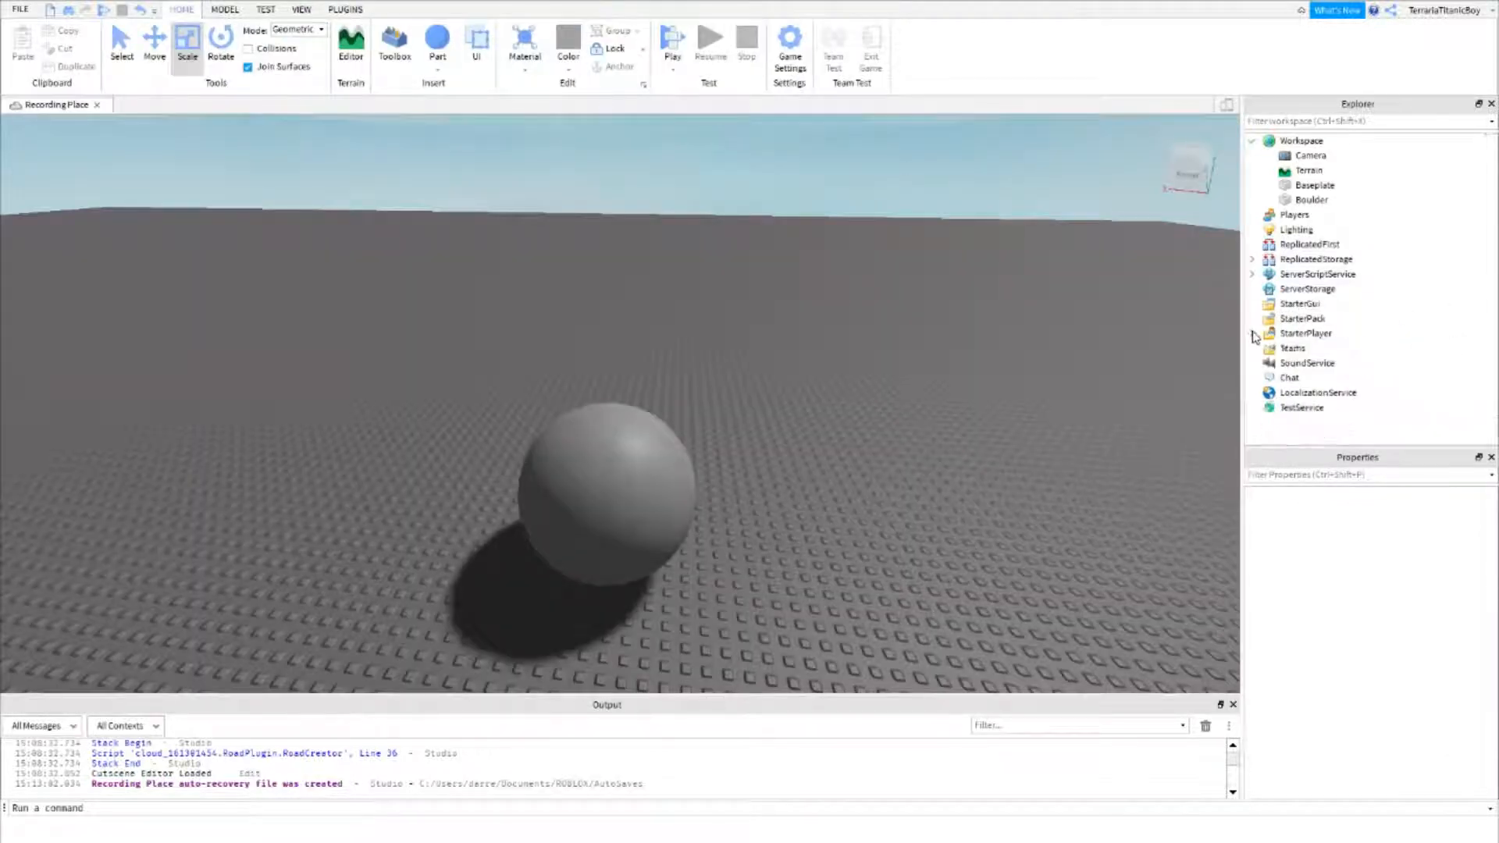
Step: Rename the ServerScriptService Script to CreateBoulder and bring it up in the script editor
click(1250, 275)
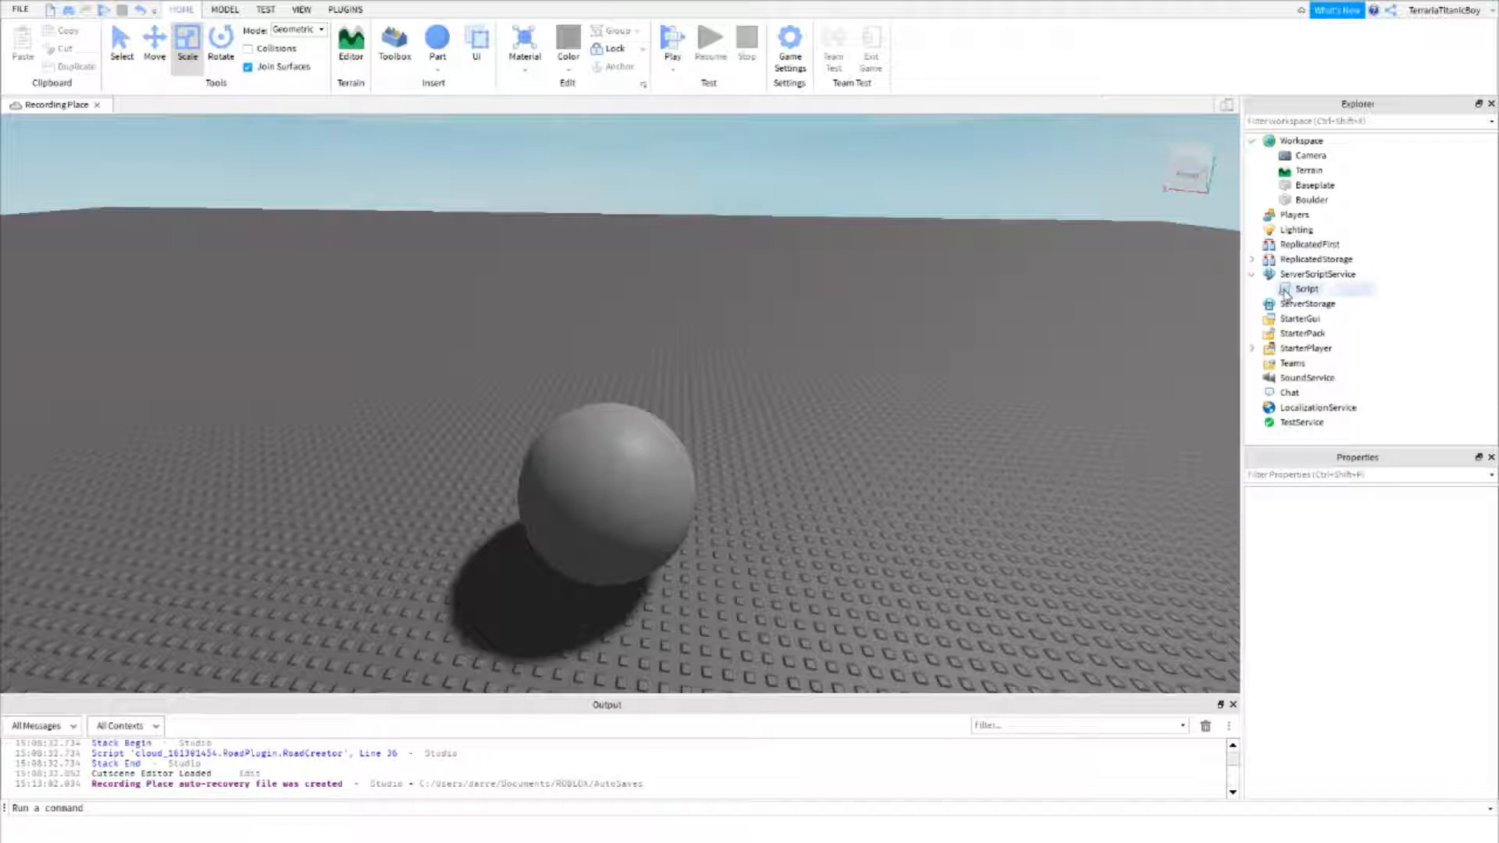
click(1306, 289)
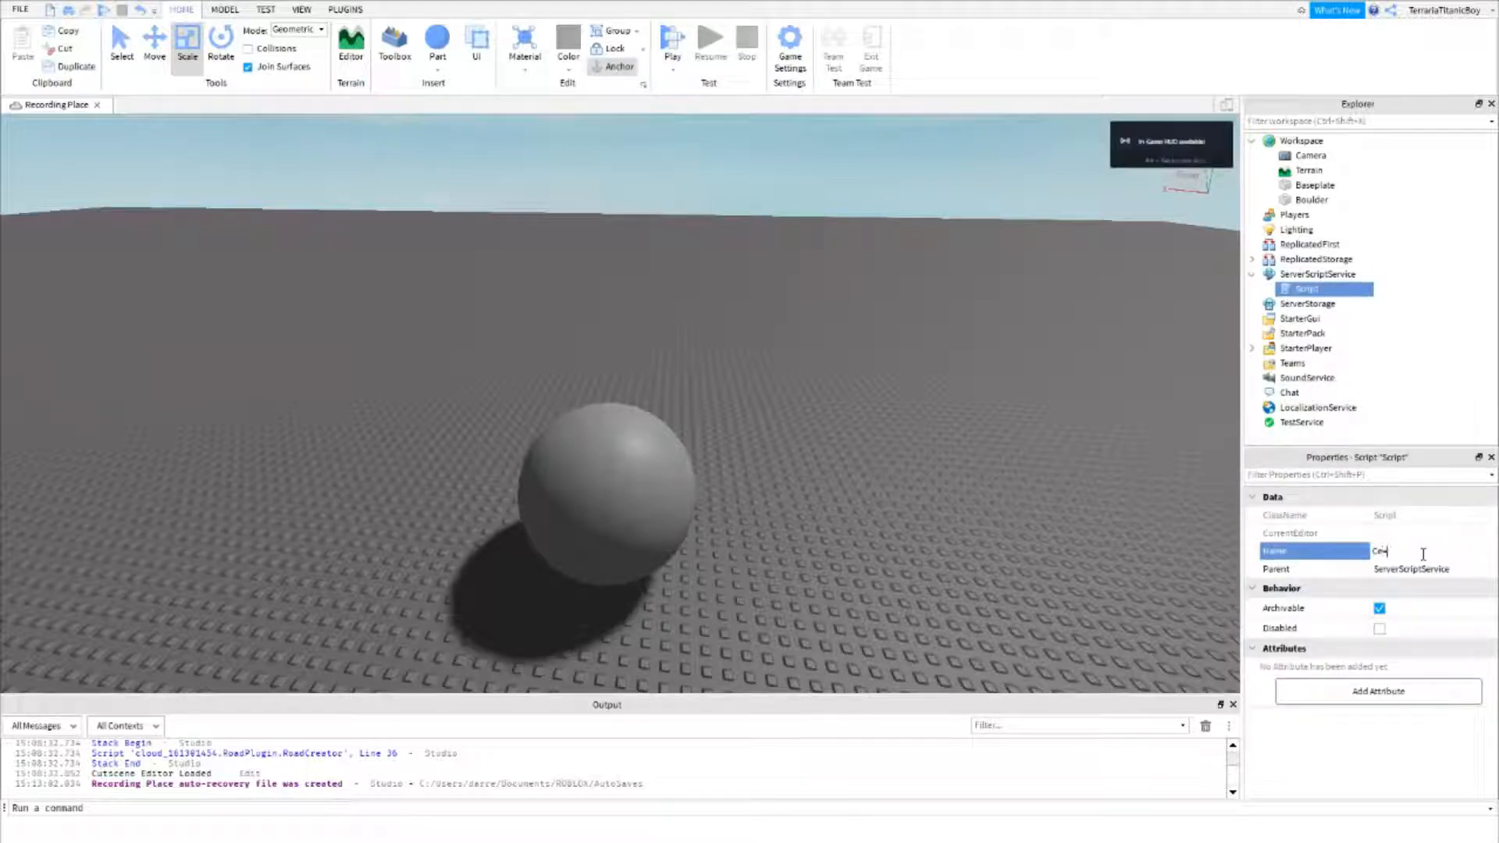
text(eate)
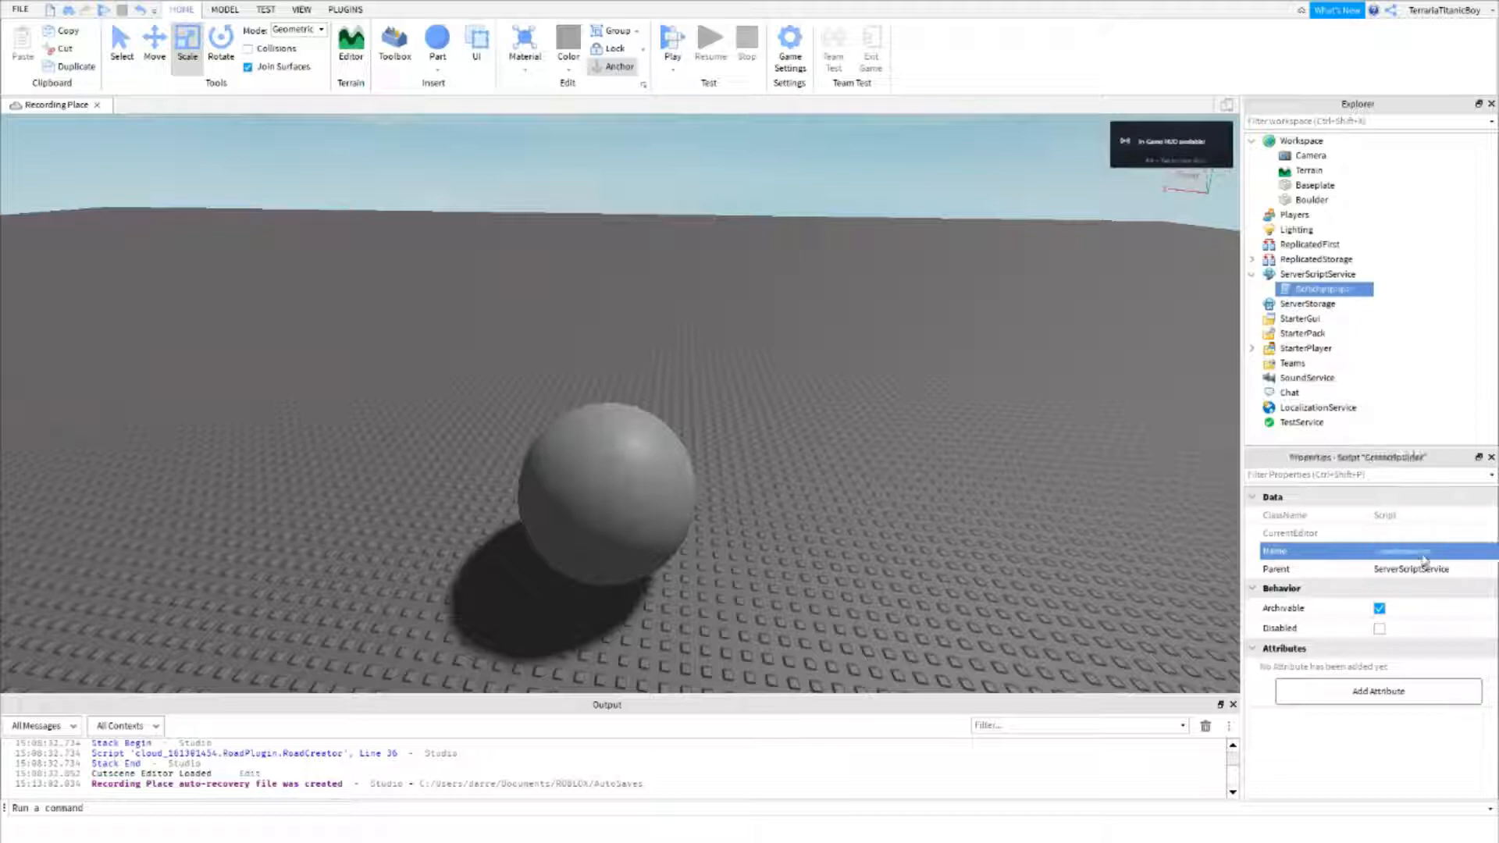
text(CreateBoulder)
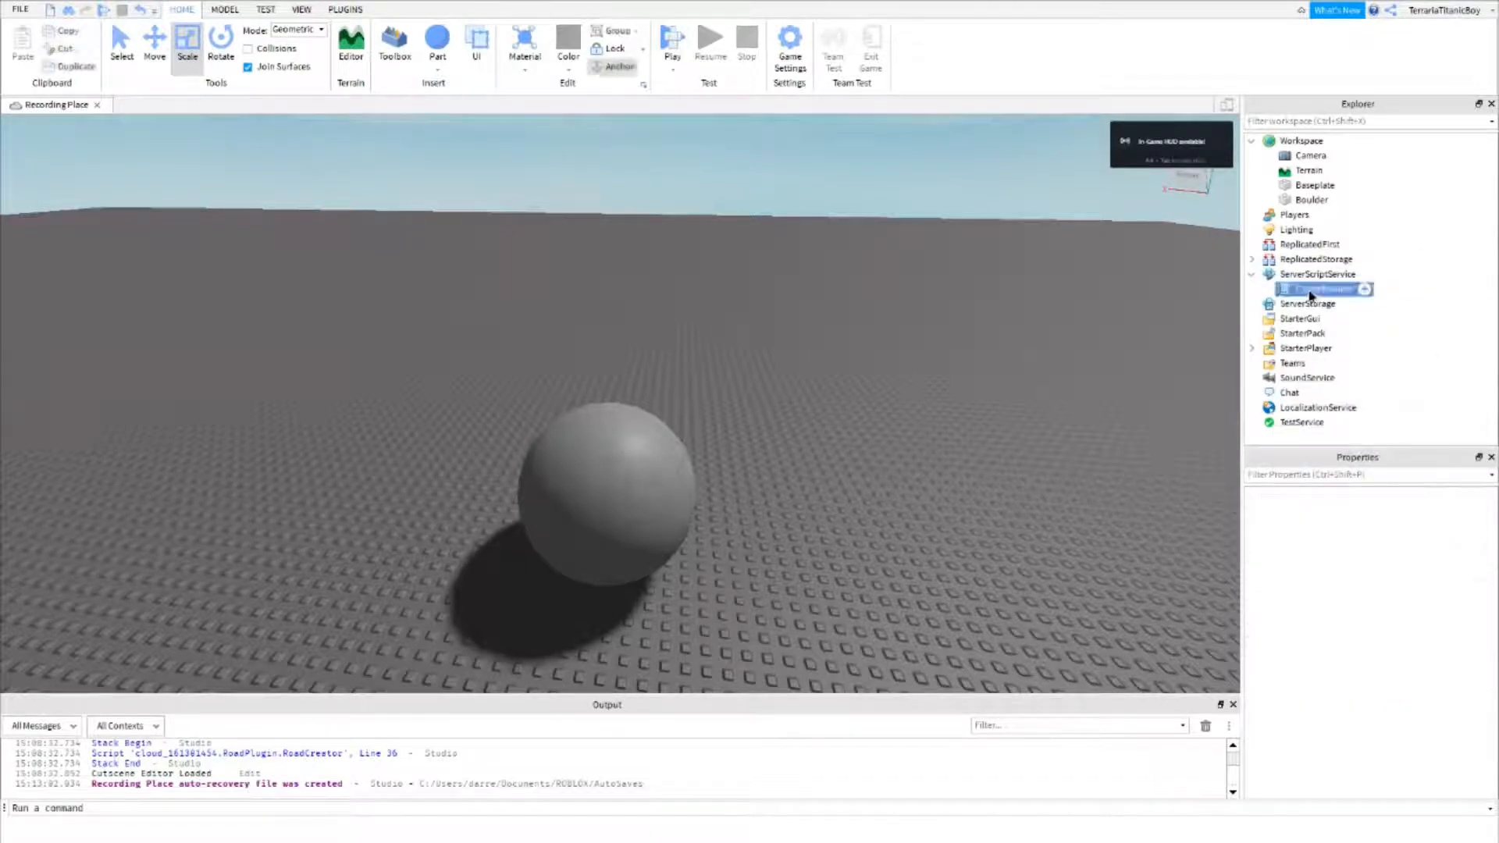
double_click(1322, 288)
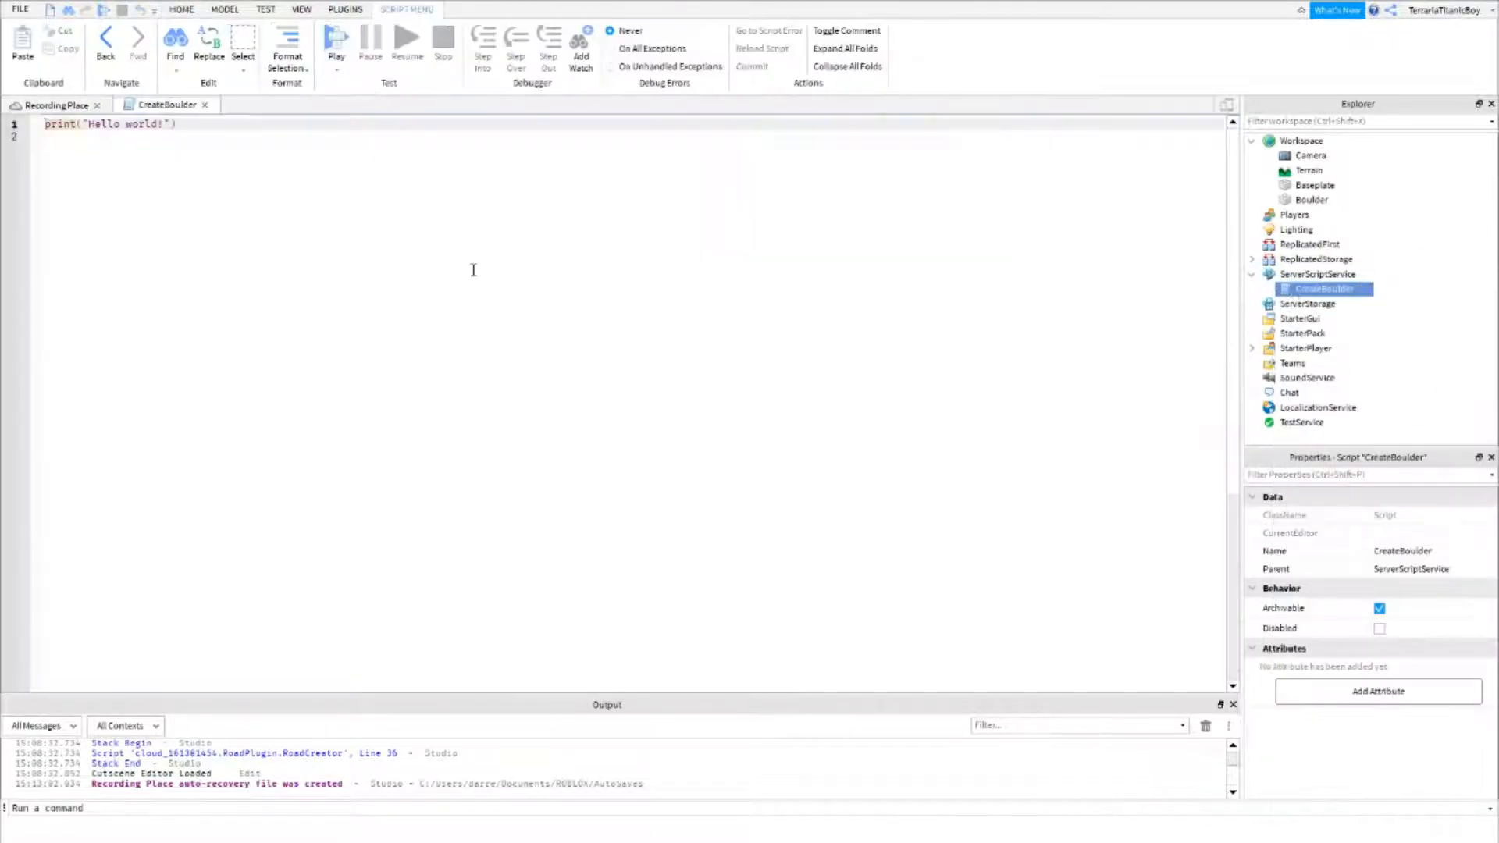
Step: Replace the hello-world placeholder with the boulder spawn, lift, launch and cleanup server code
key(ctrl+a)
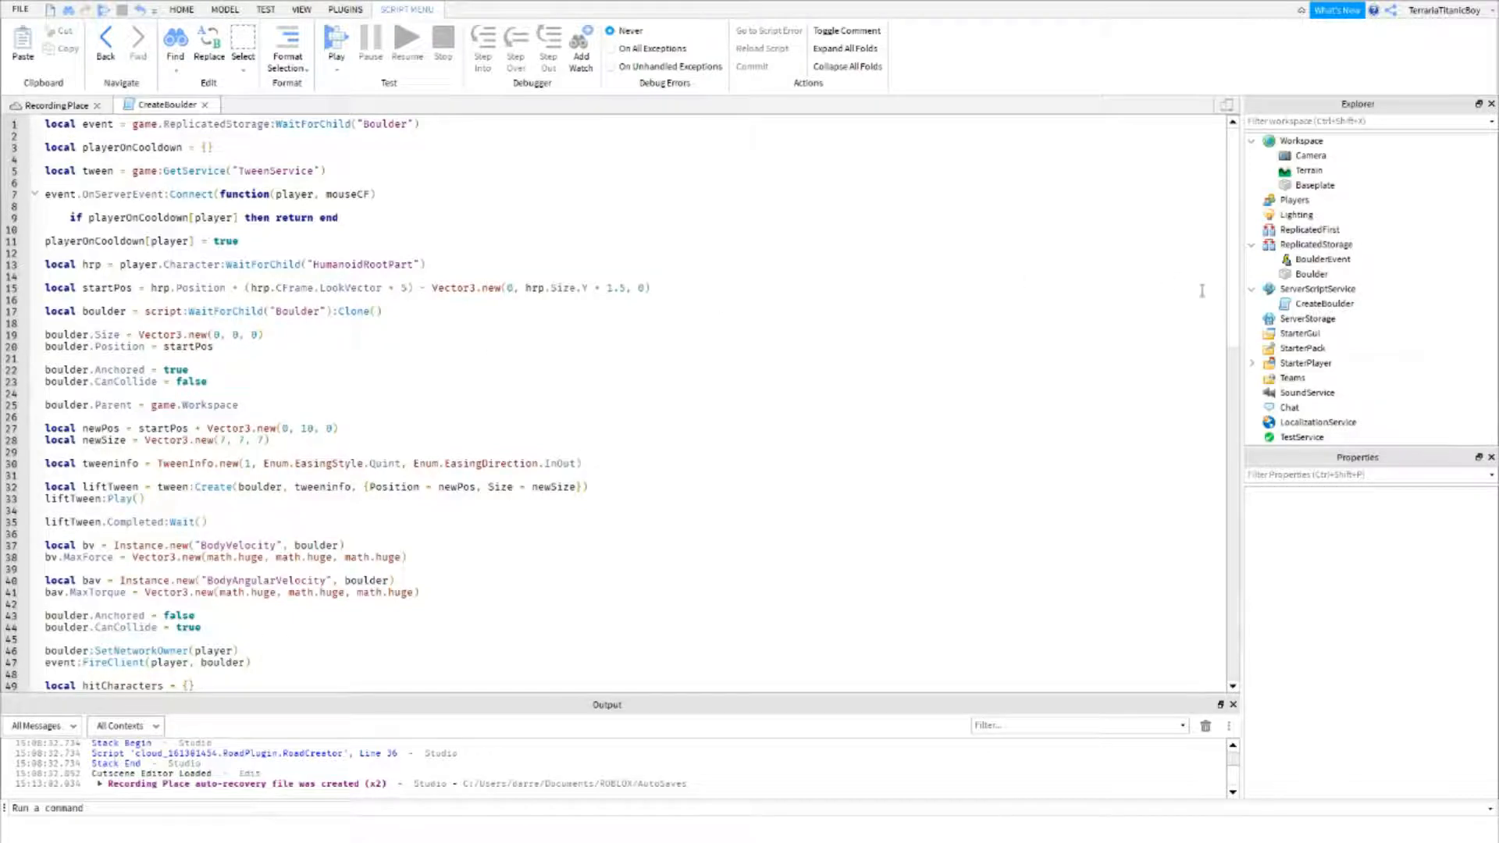
scroll(down, 3)
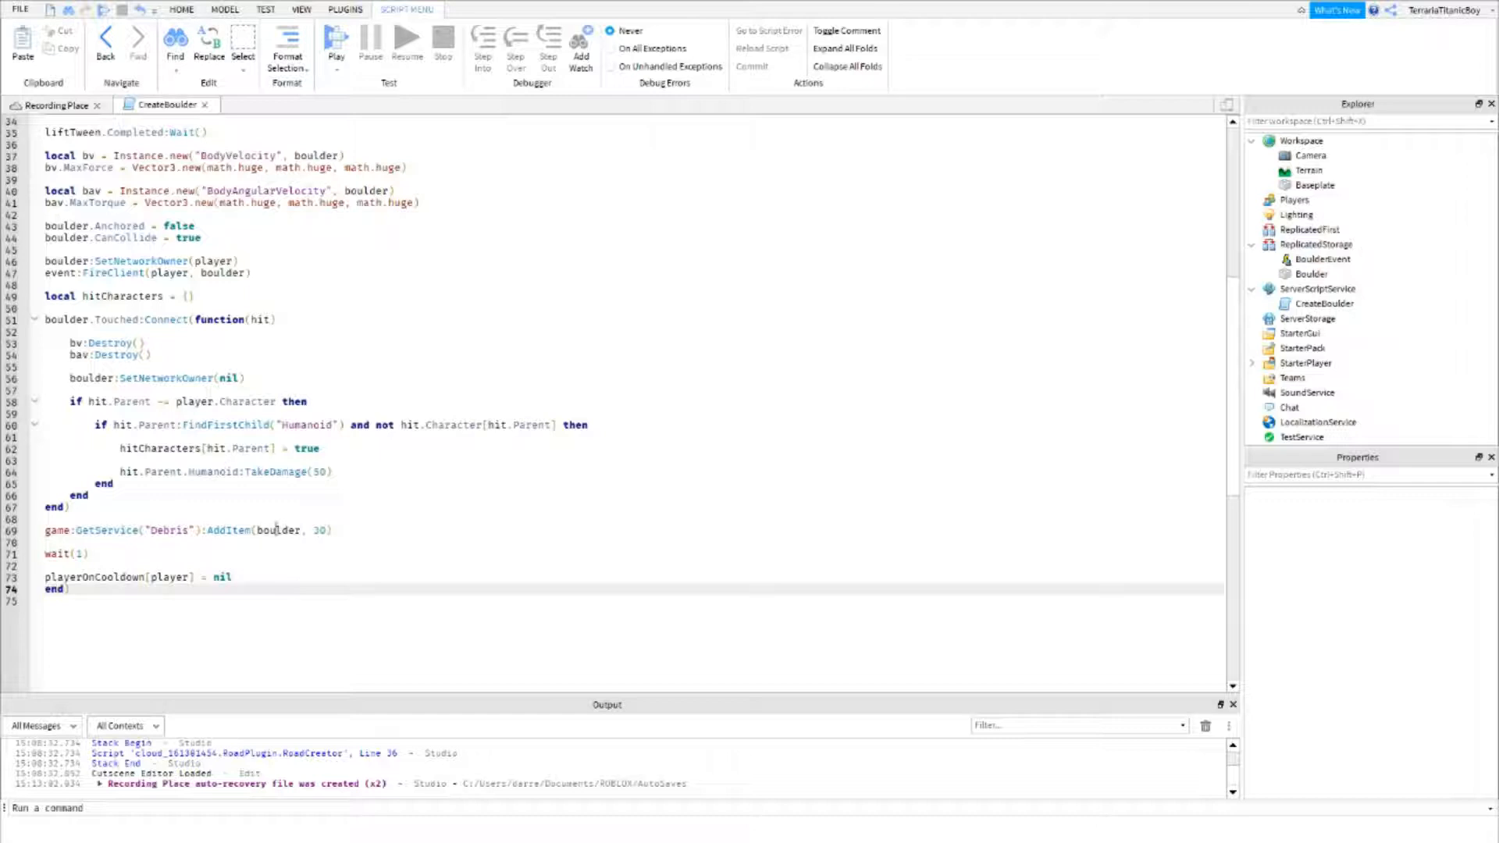
scroll(up, 3)
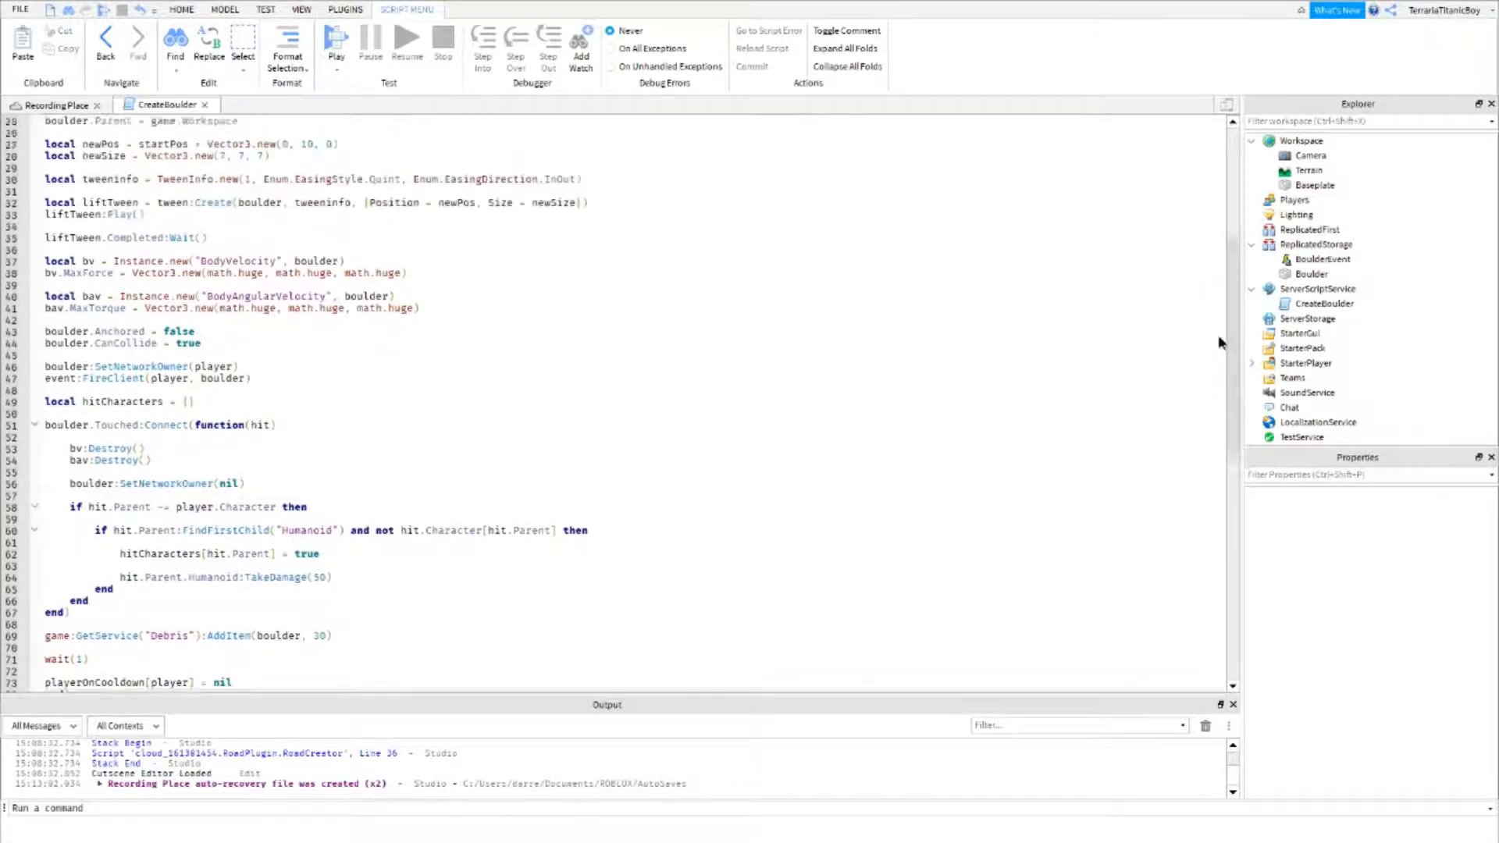
scroll(up, 3)
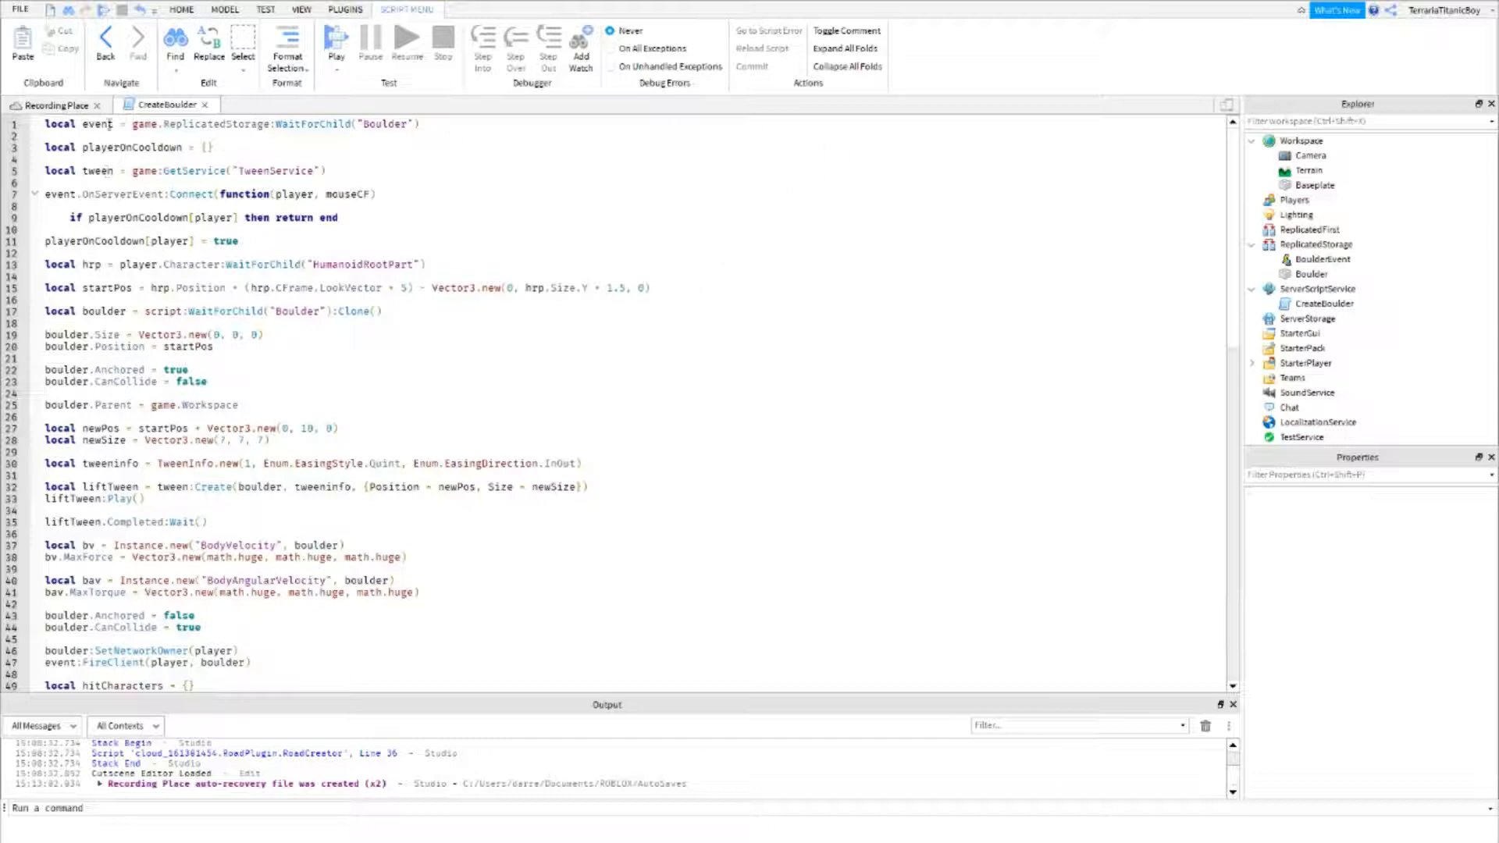
double_click(97, 124)
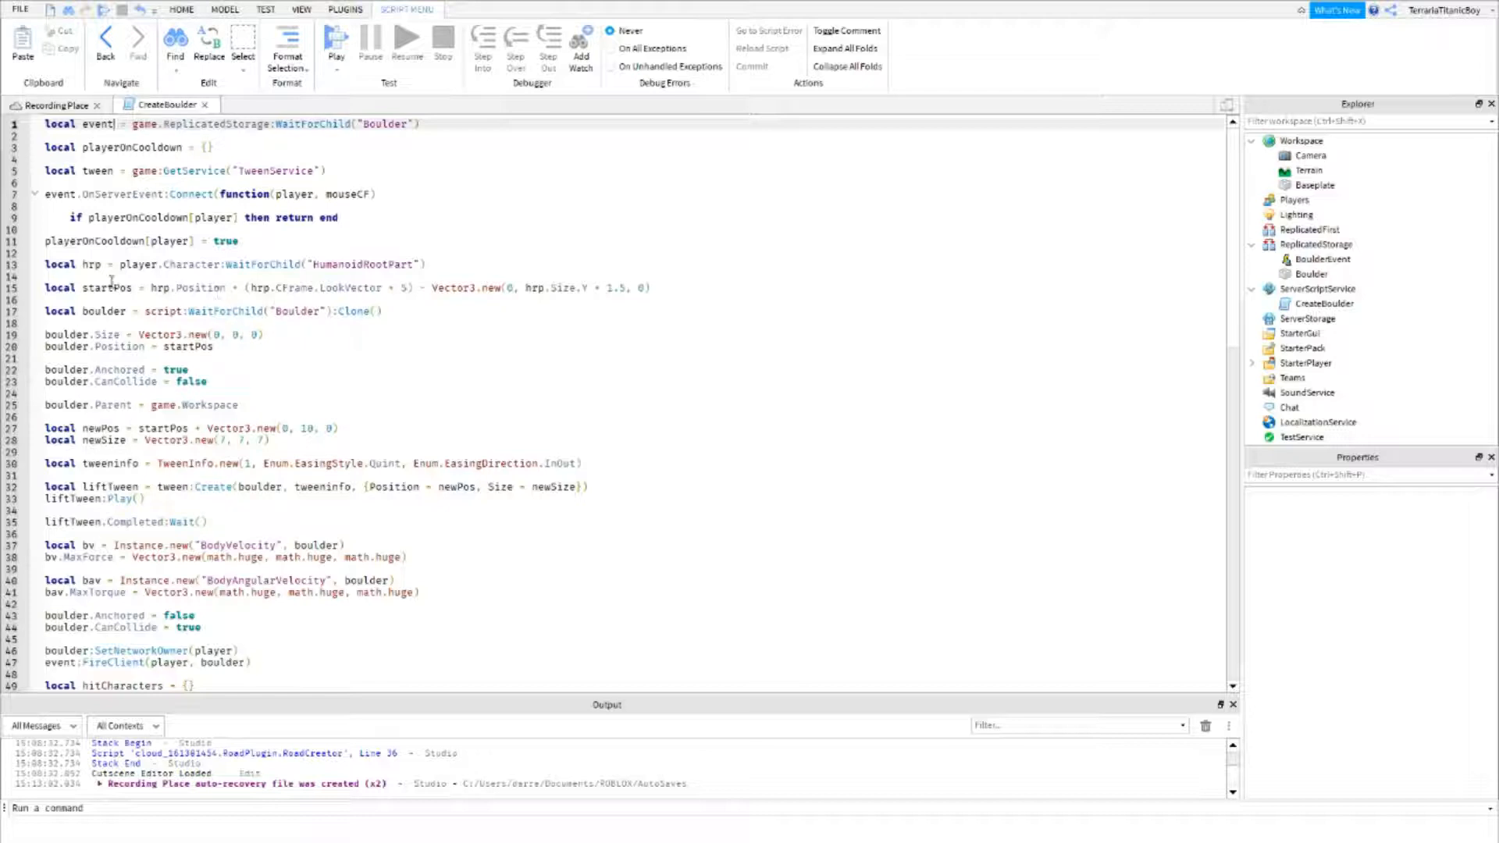
Step: Review the CreateBoulder code top to bottom and close it to return to the place view
scroll(down, 3)
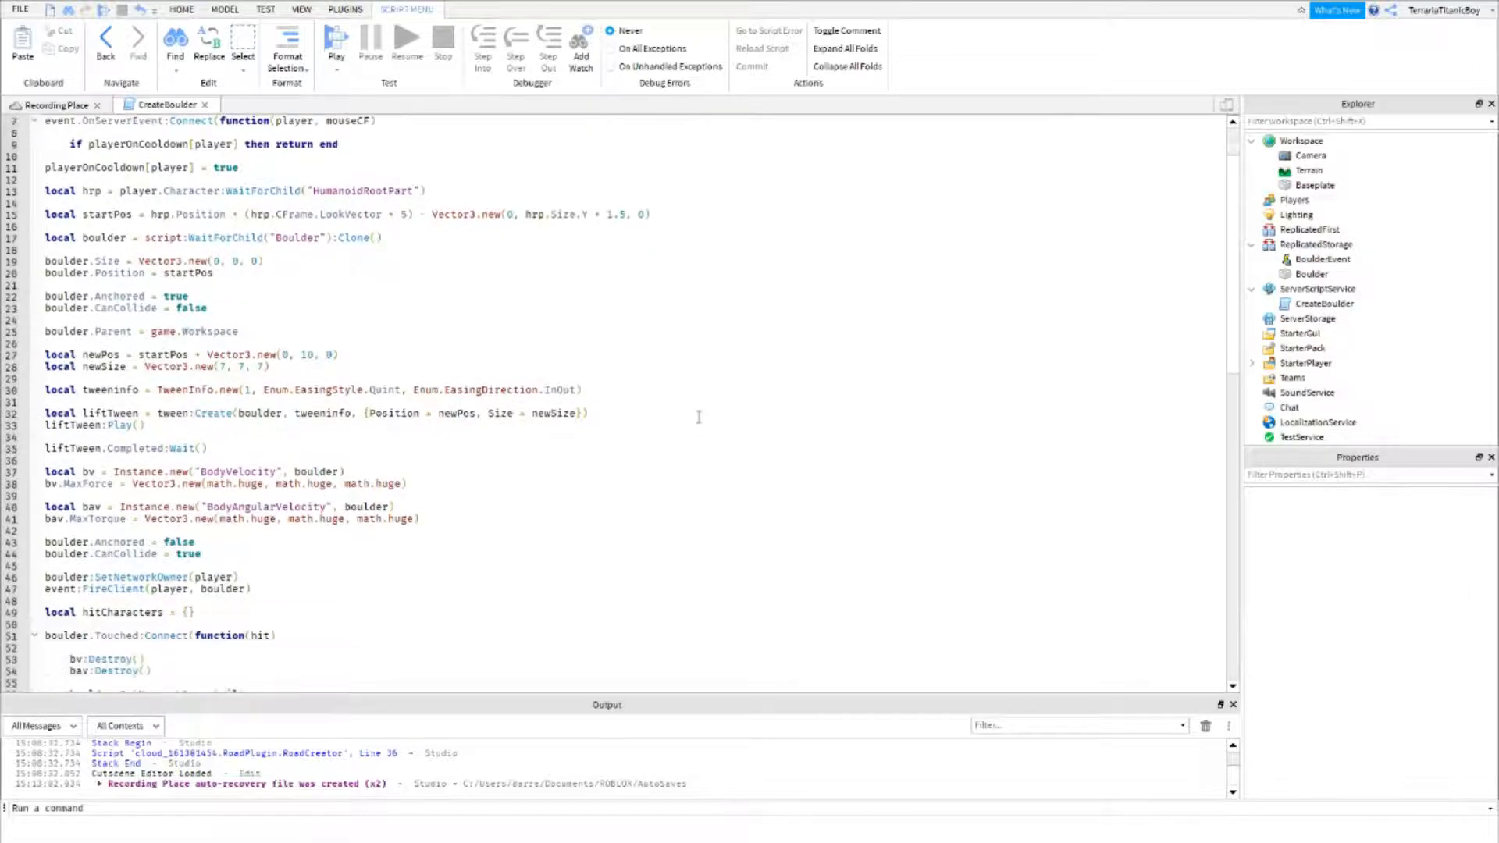
scroll(down, 3)
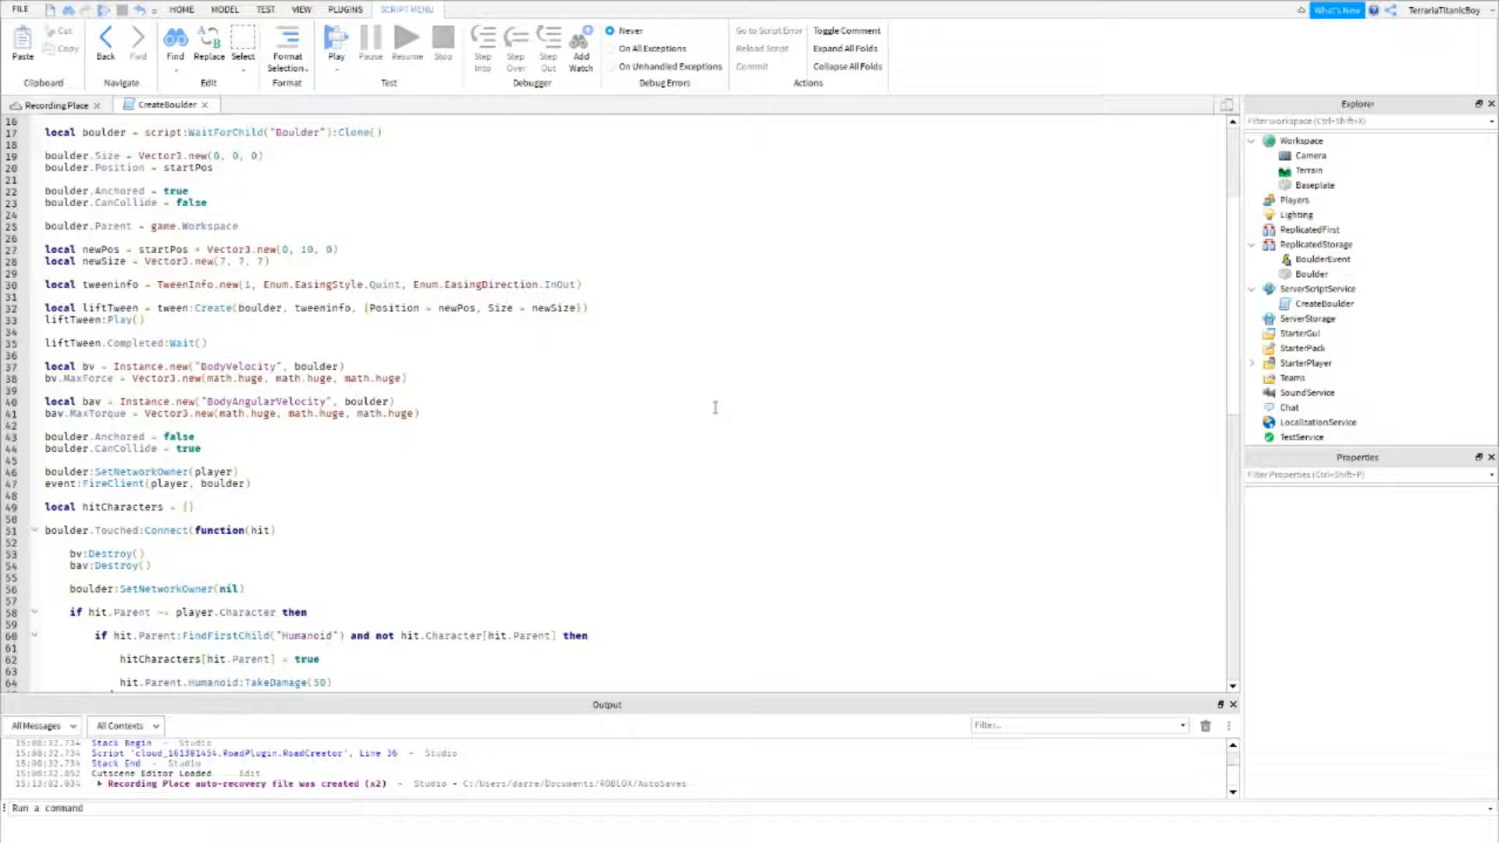
scroll(down, 3)
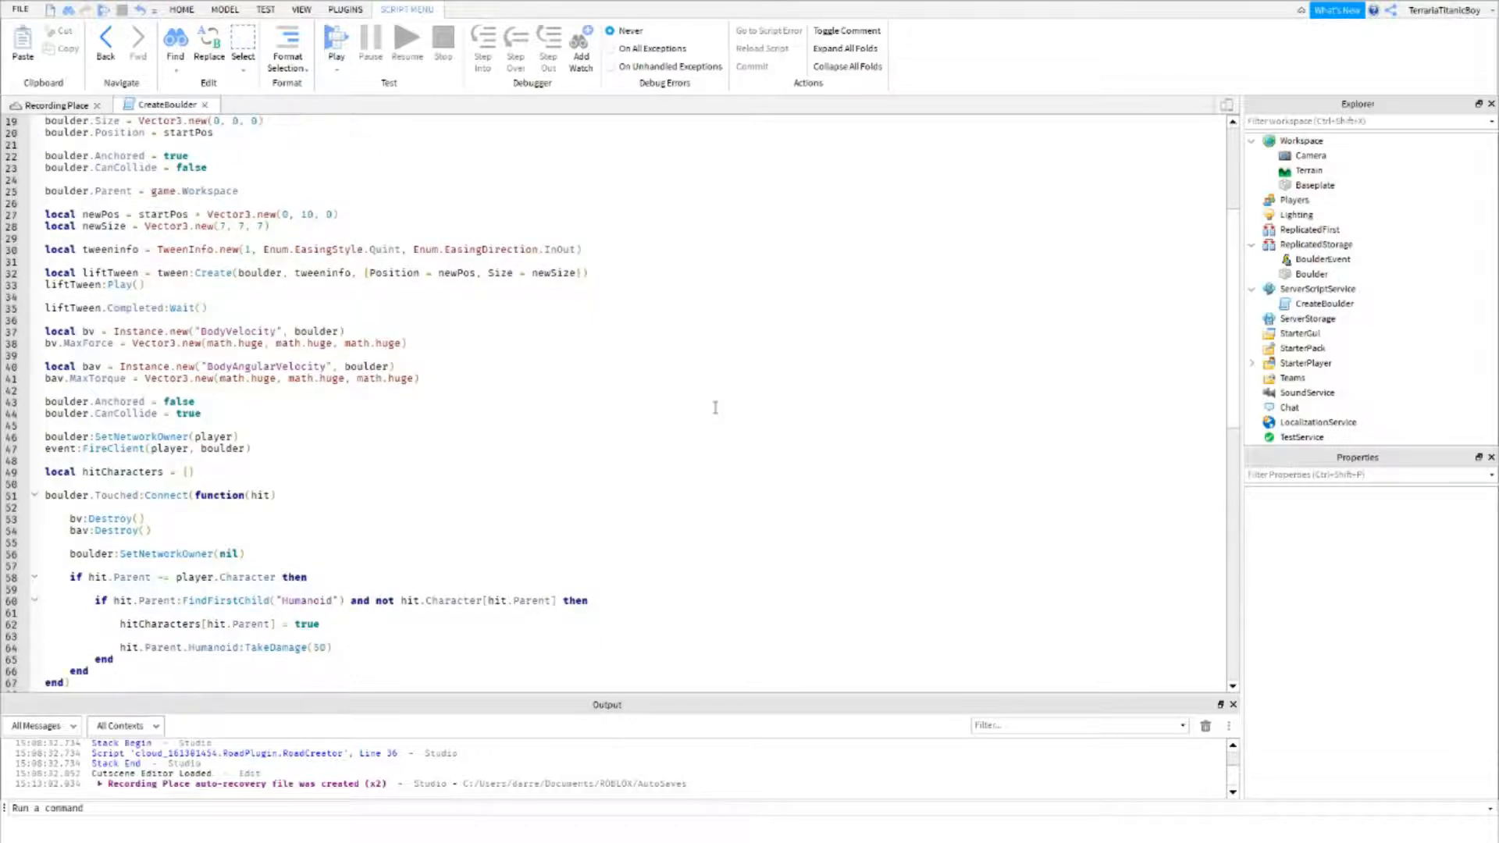
scroll(down, 3)
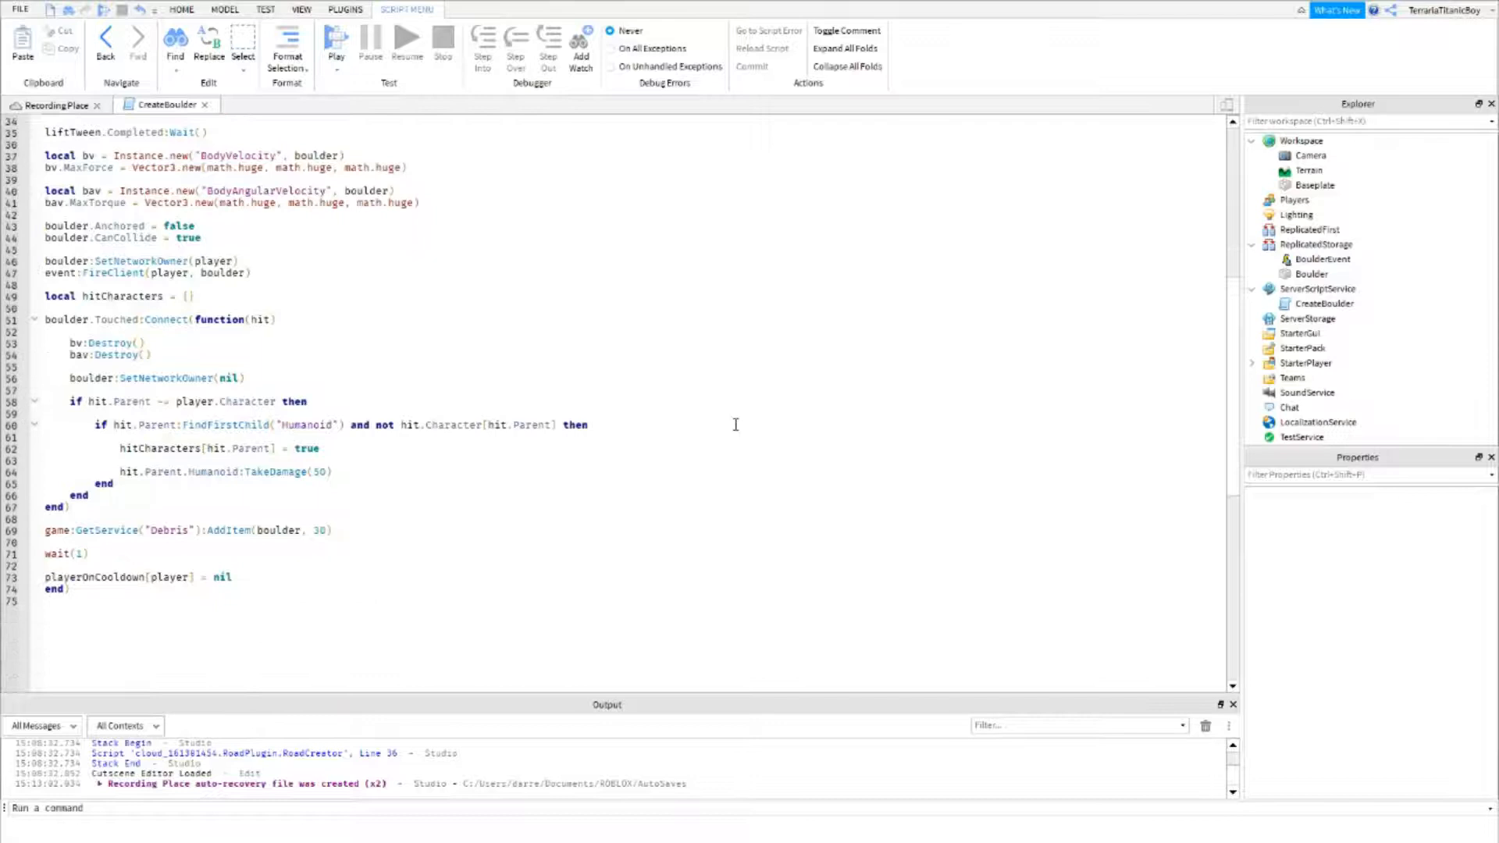
scroll(down, 3)
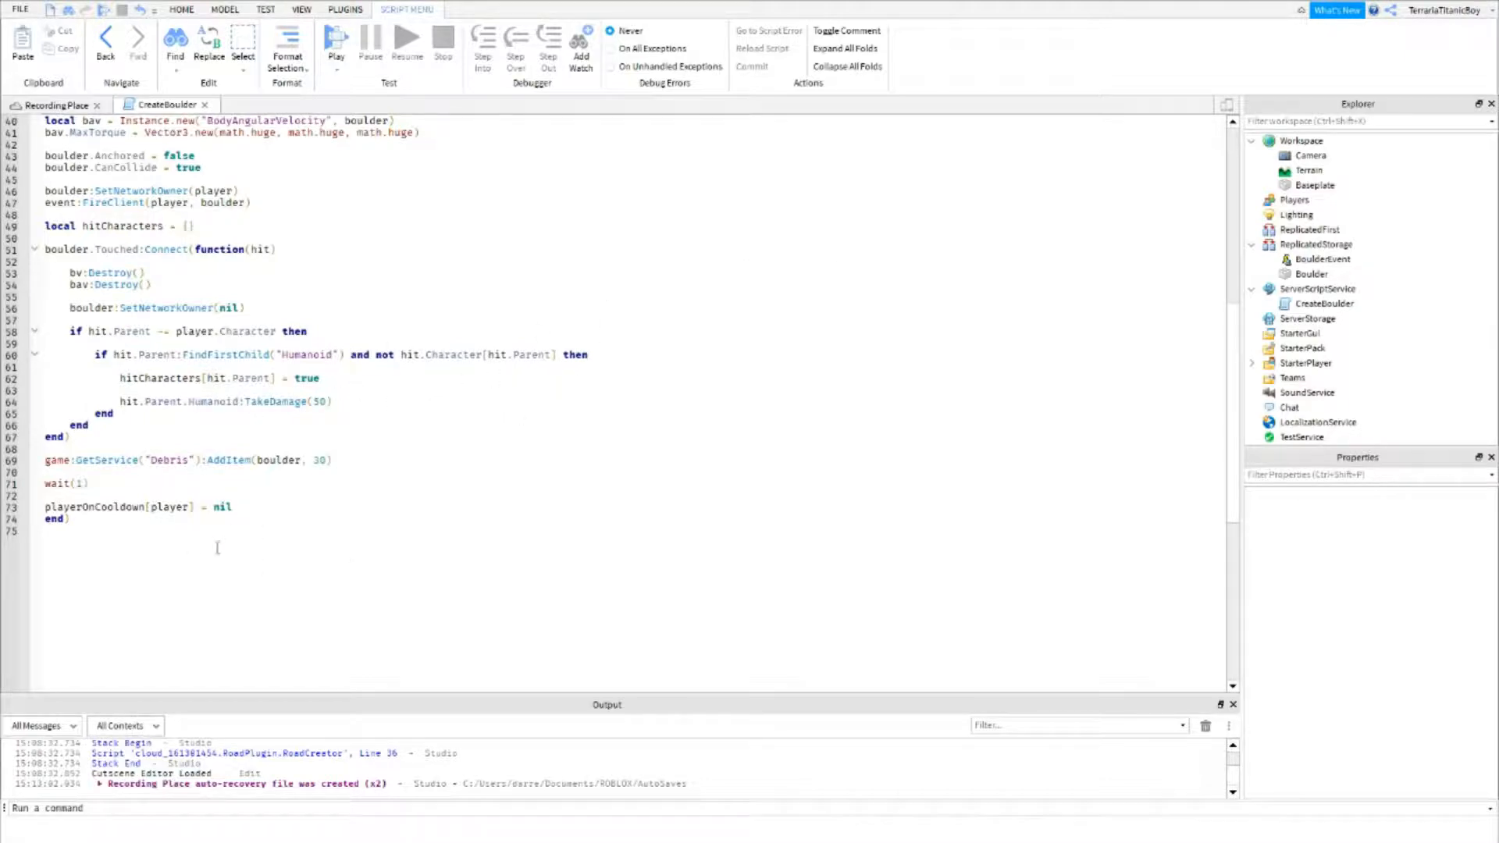
scroll(up, 3)
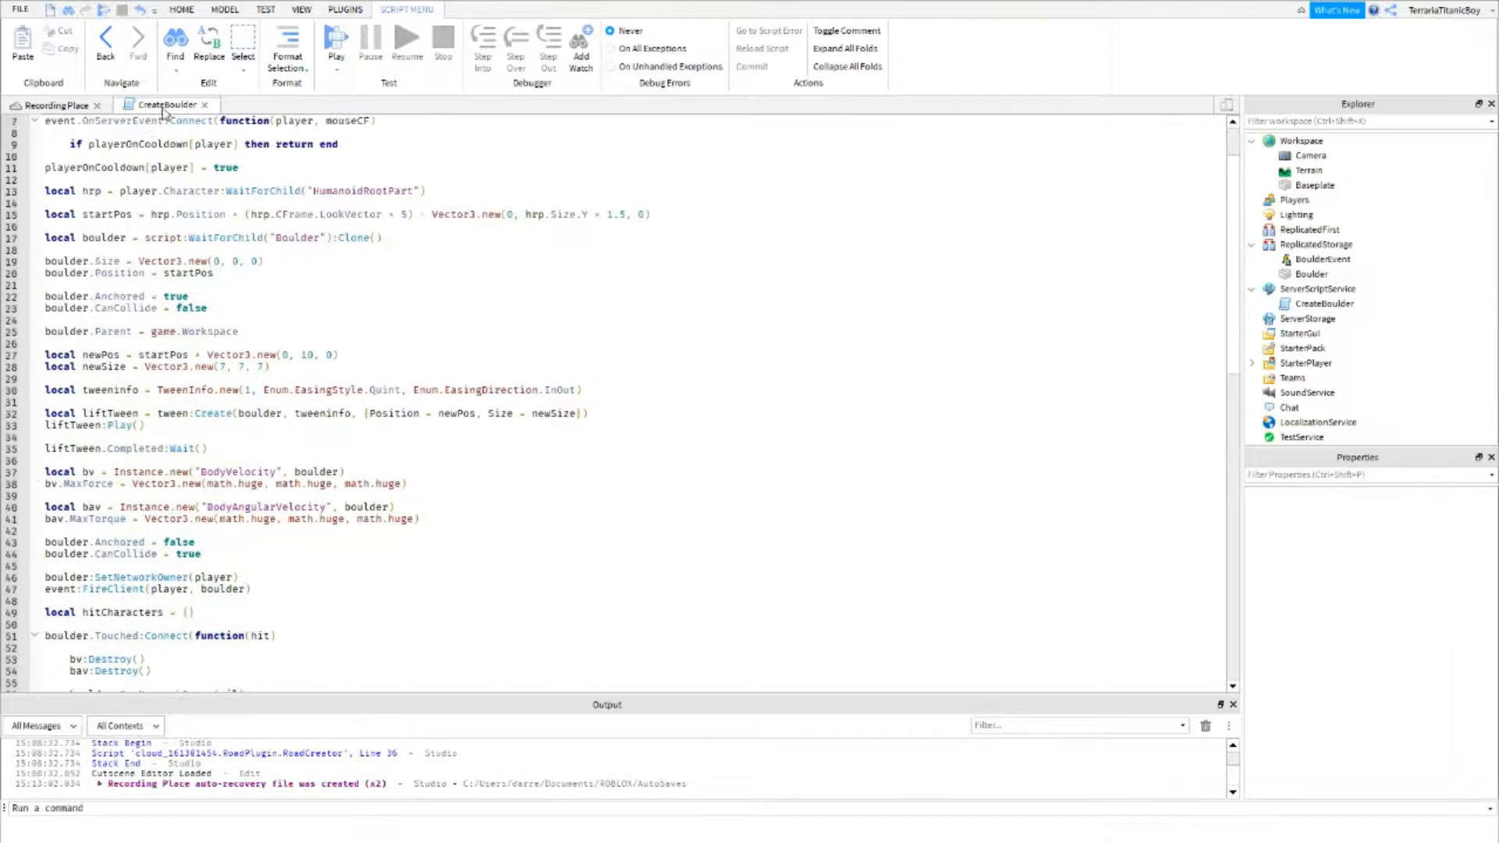
click(53, 104)
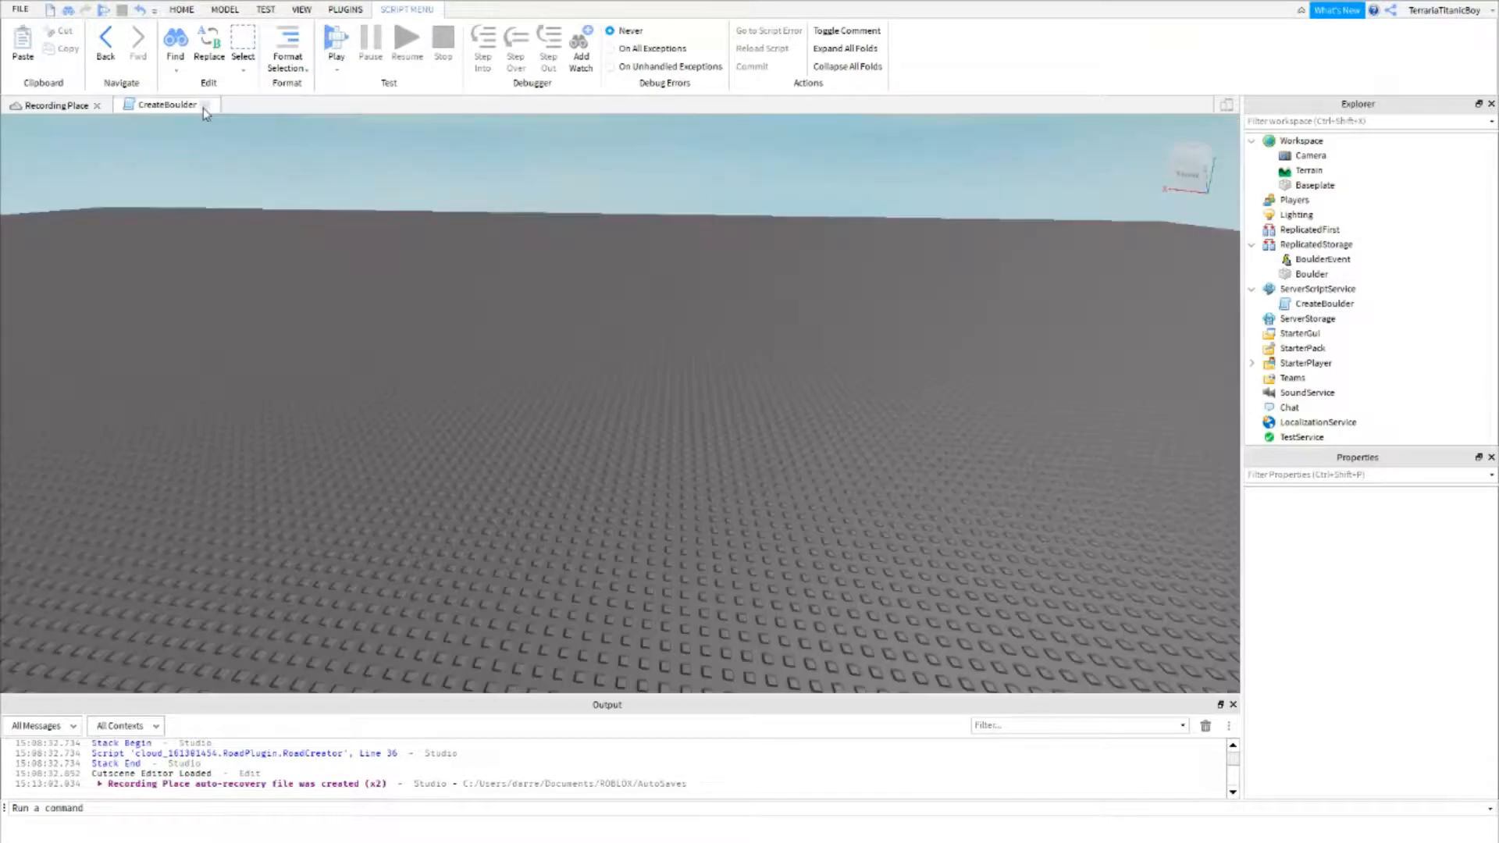
click(336, 38)
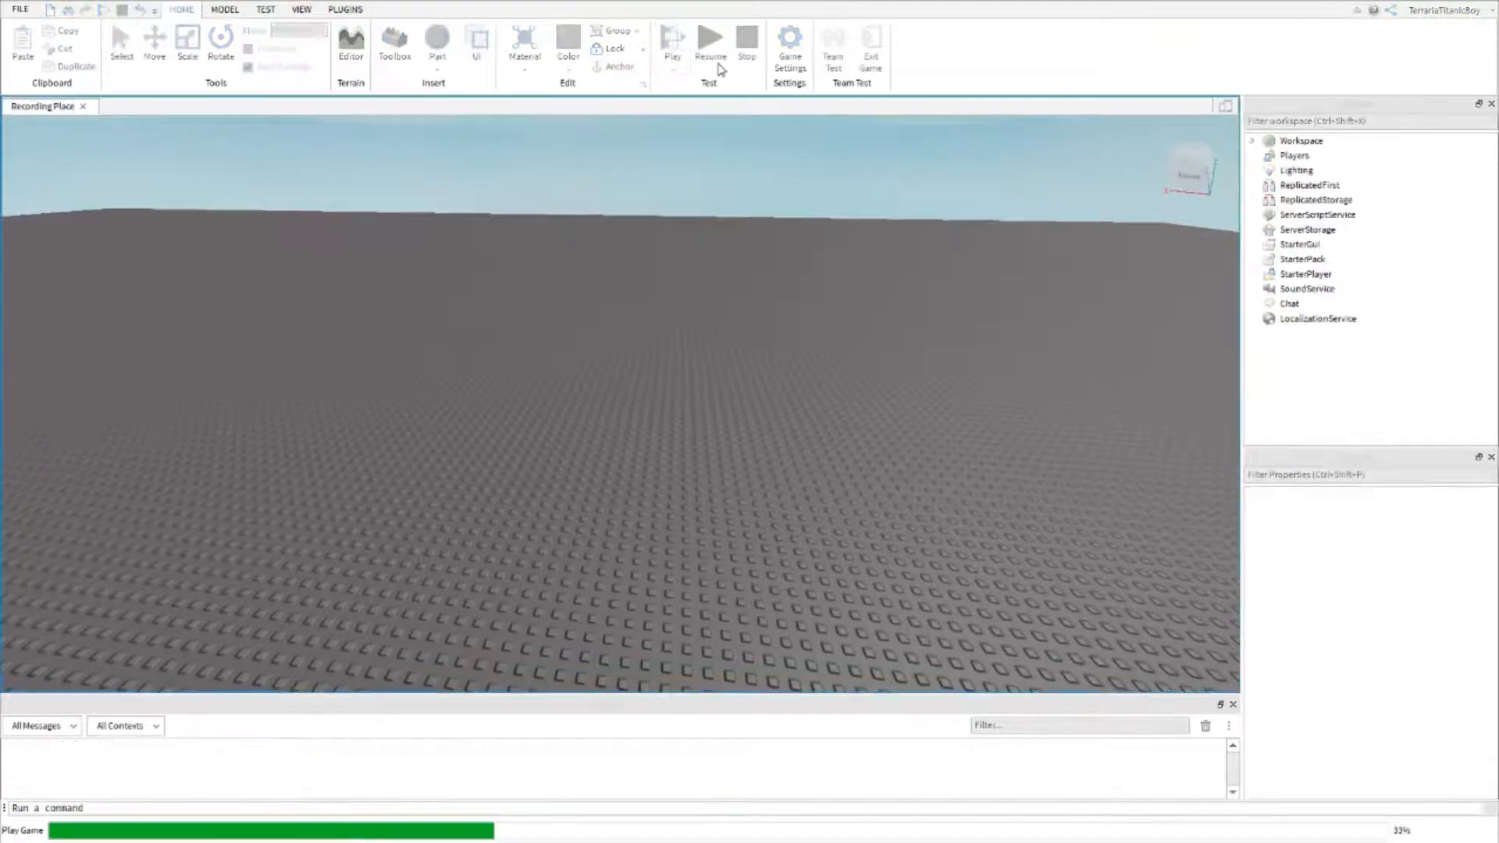
click(673, 44)
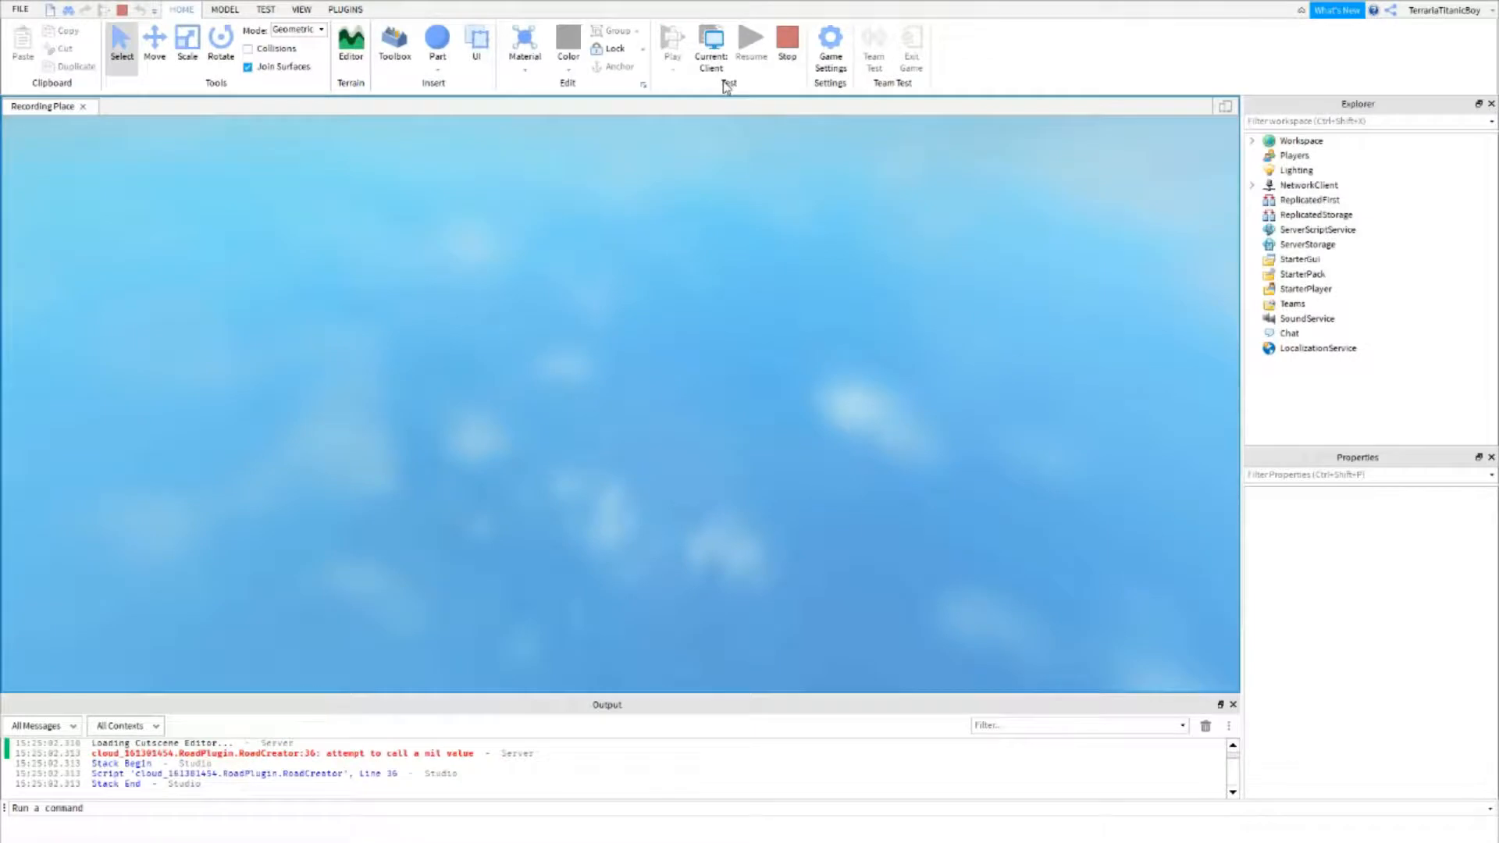
click(710, 38)
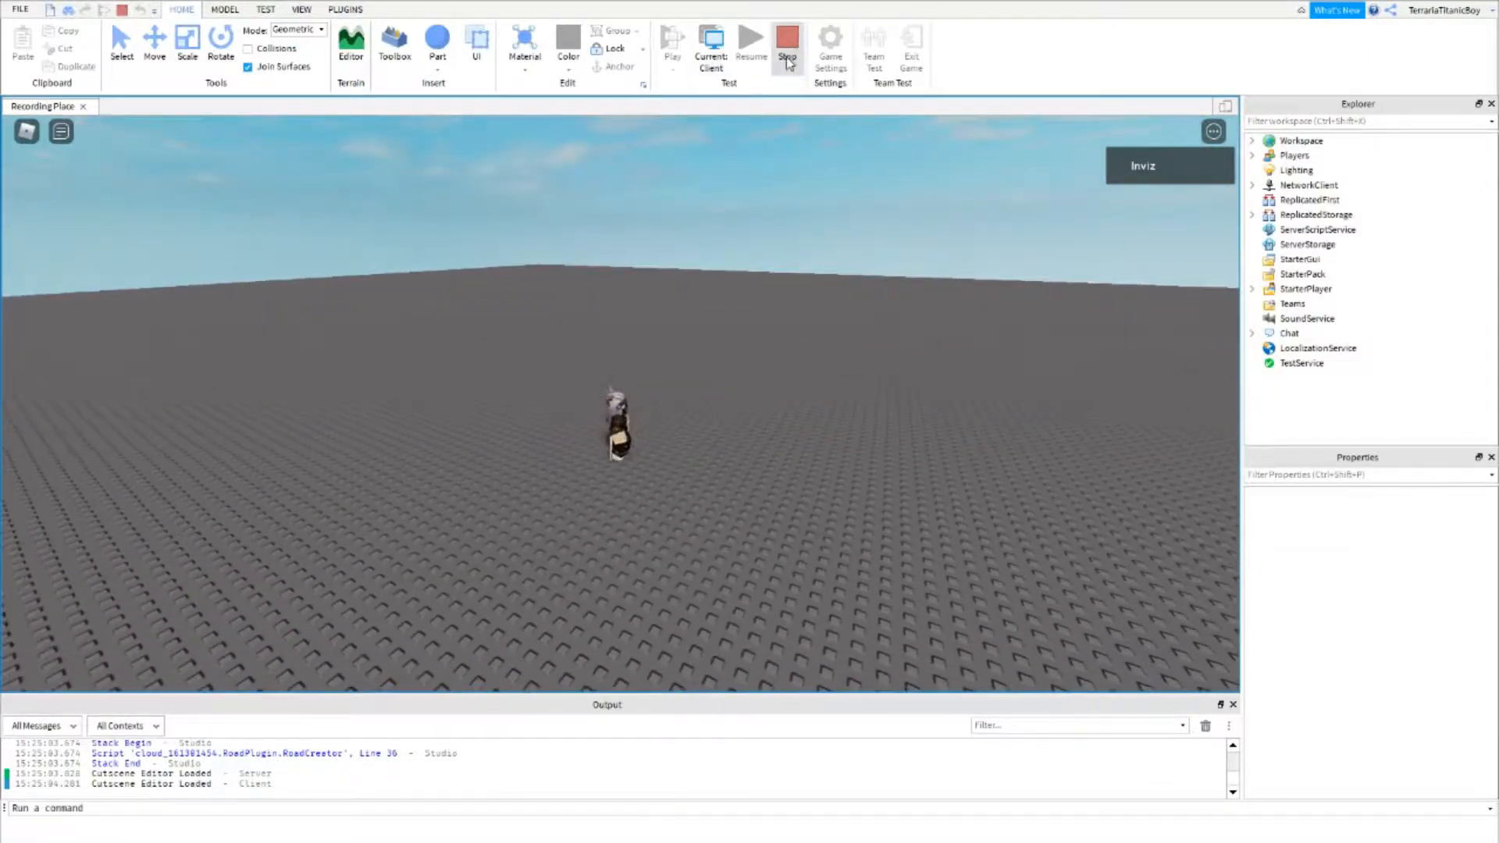
click(787, 43)
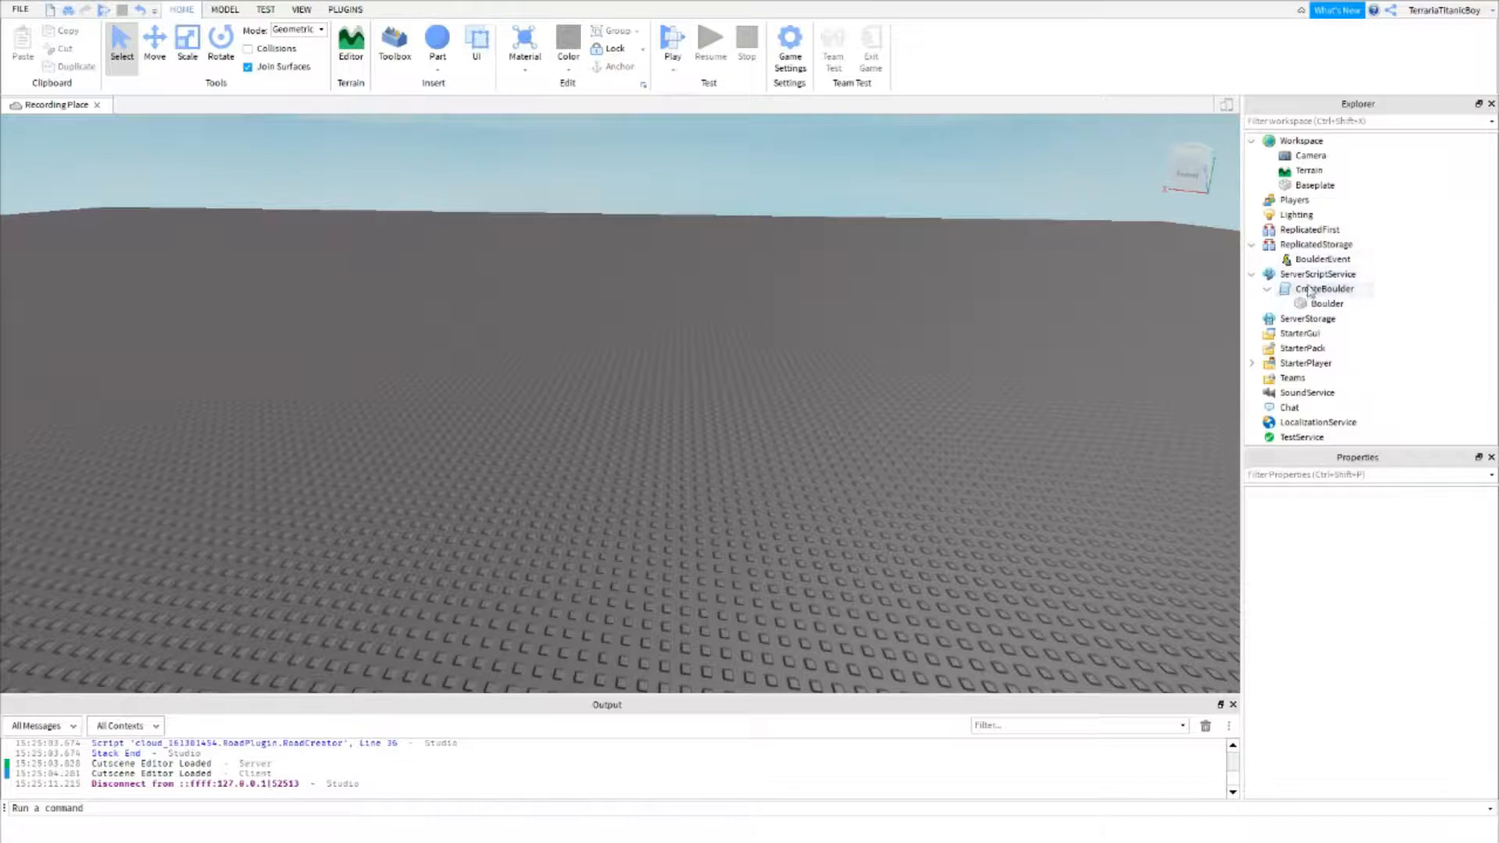
mouse_move(1379, 284)
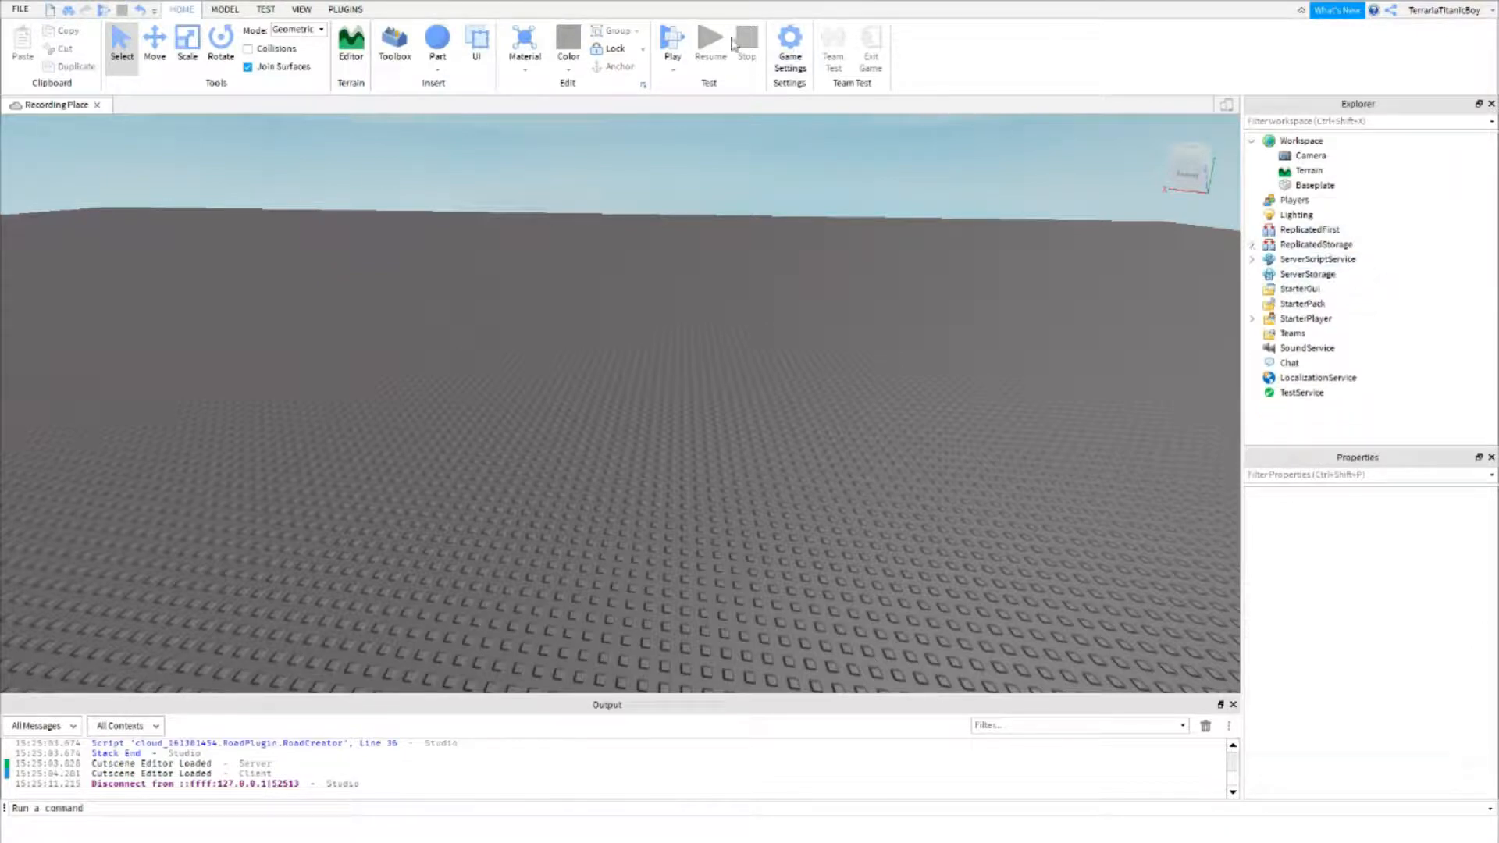
Step: Start a fresh playtest after moving Boulder under CreateBoulder
click(672, 41)
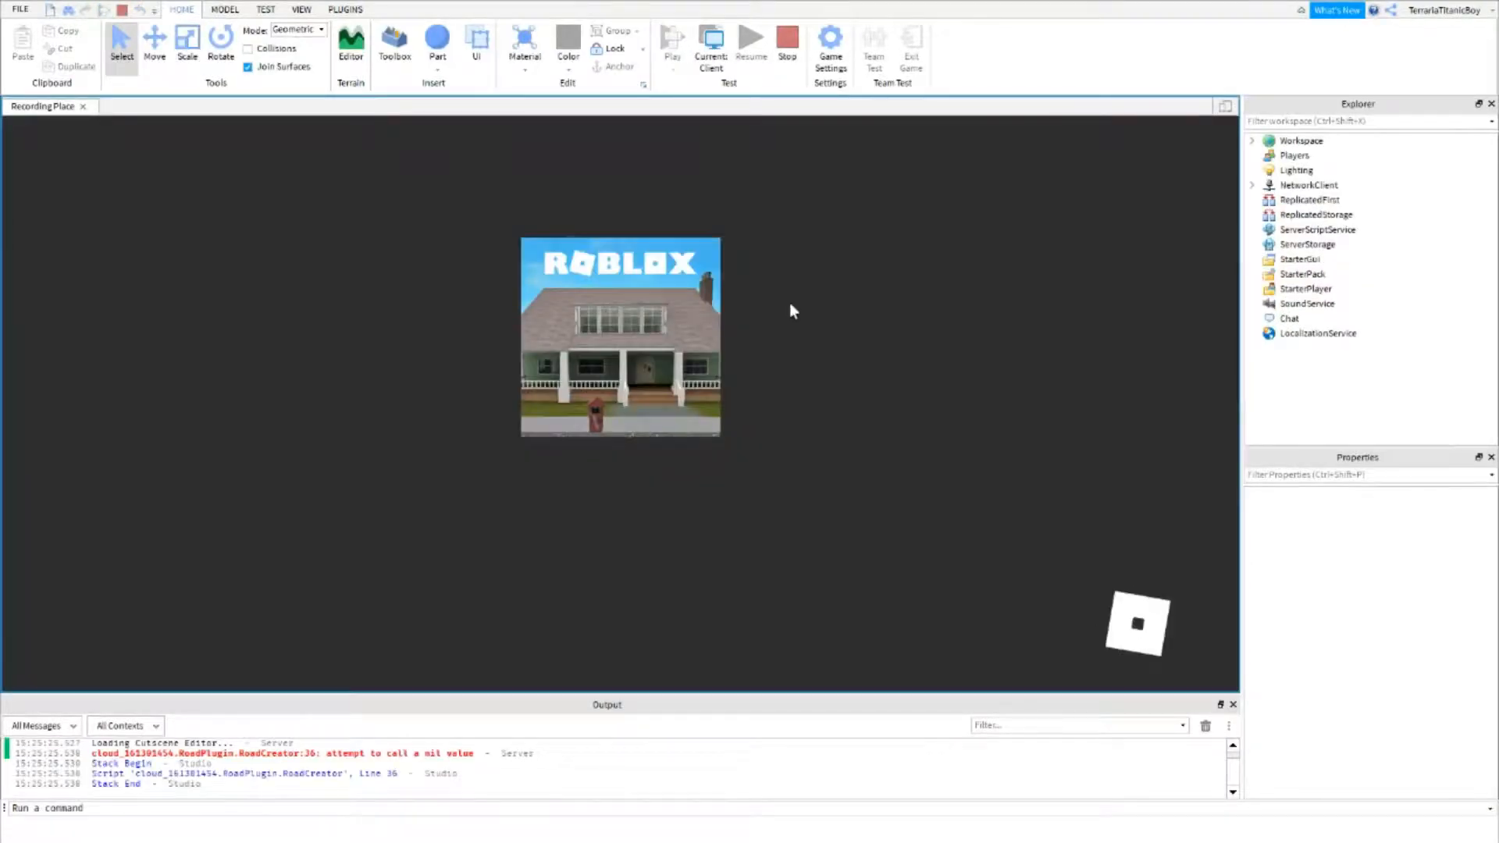
click(671, 38)
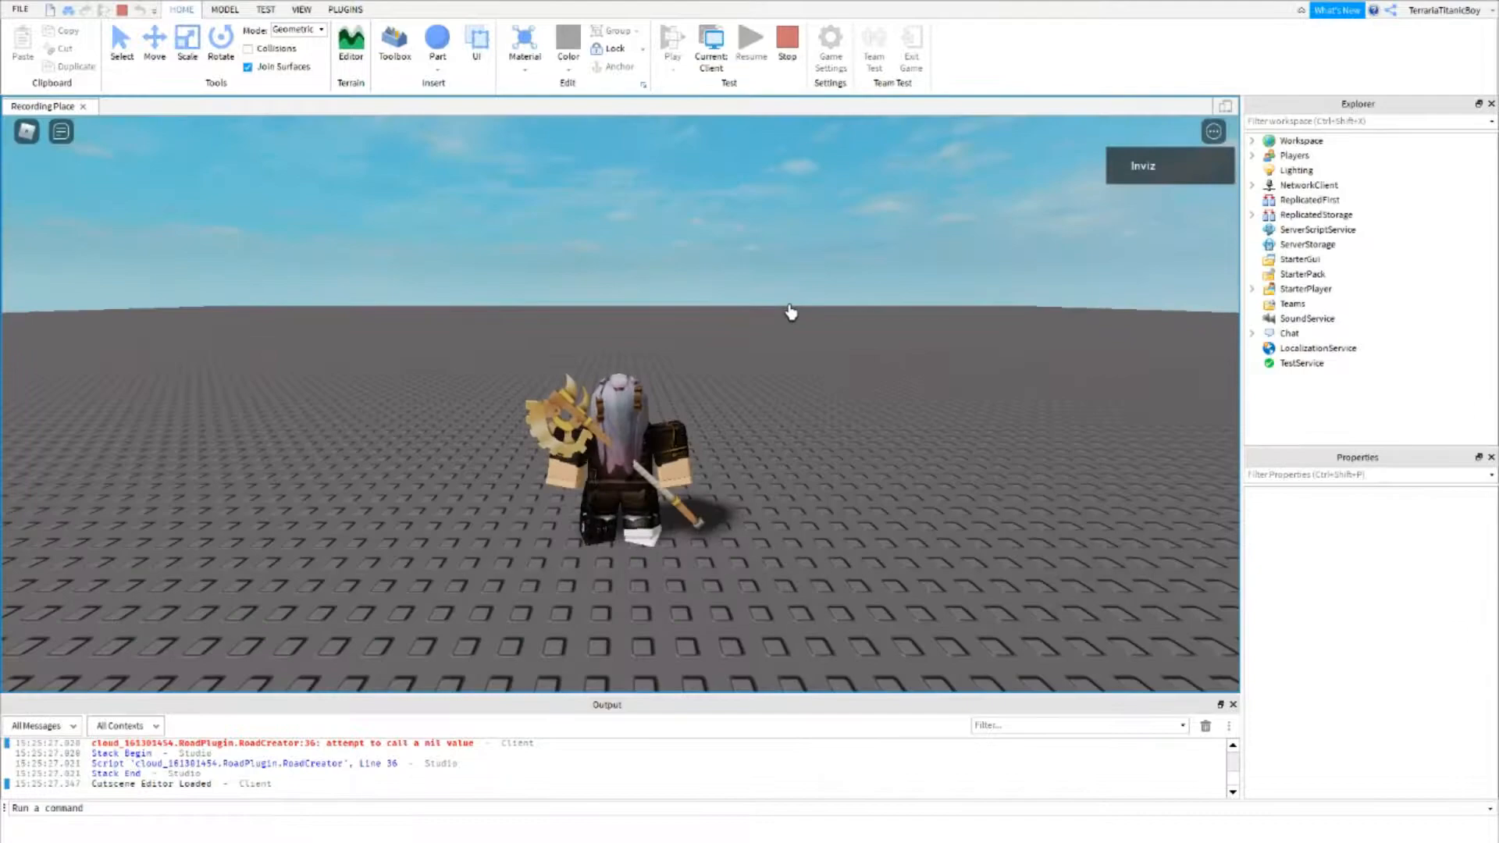